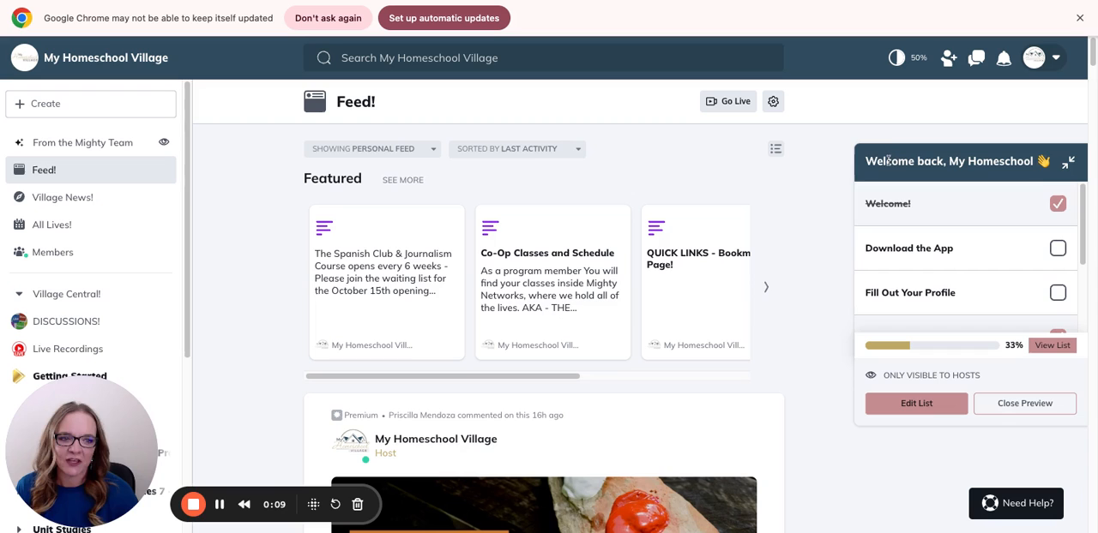
pyautogui.moveTo(917, 320)
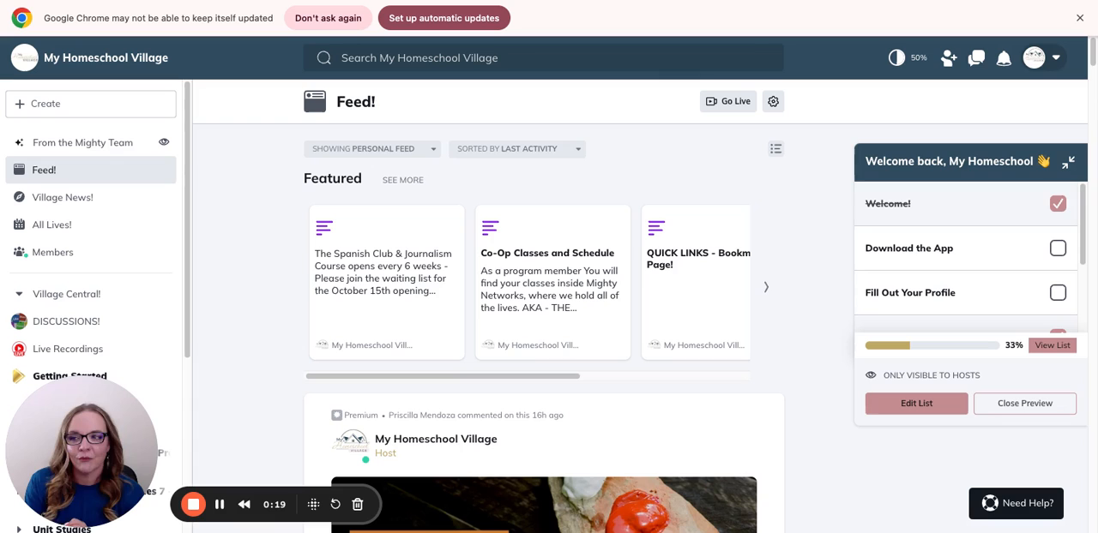
pyautogui.moveTo(832, 292)
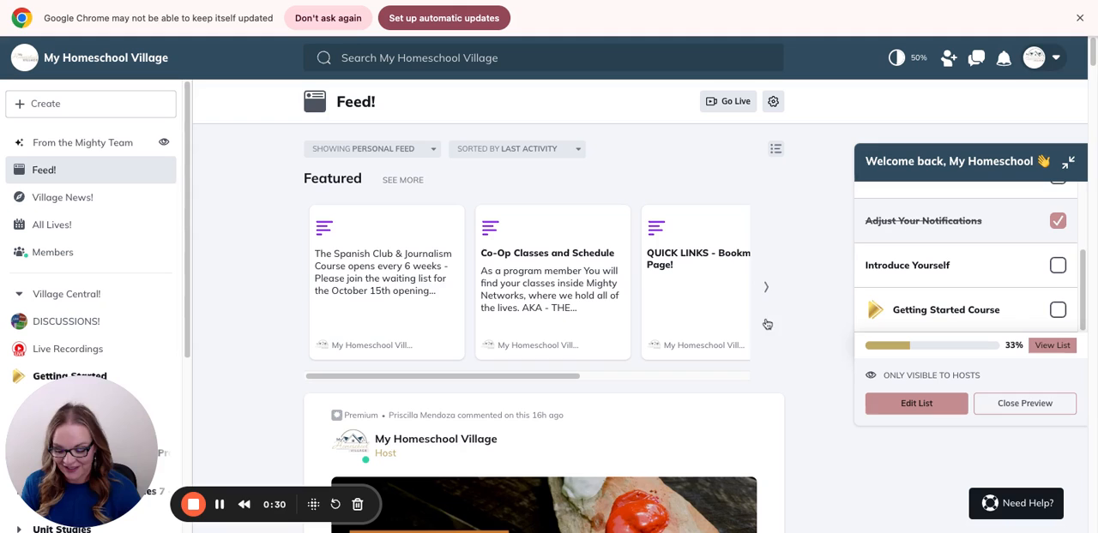
pyautogui.moveTo(399, 290)
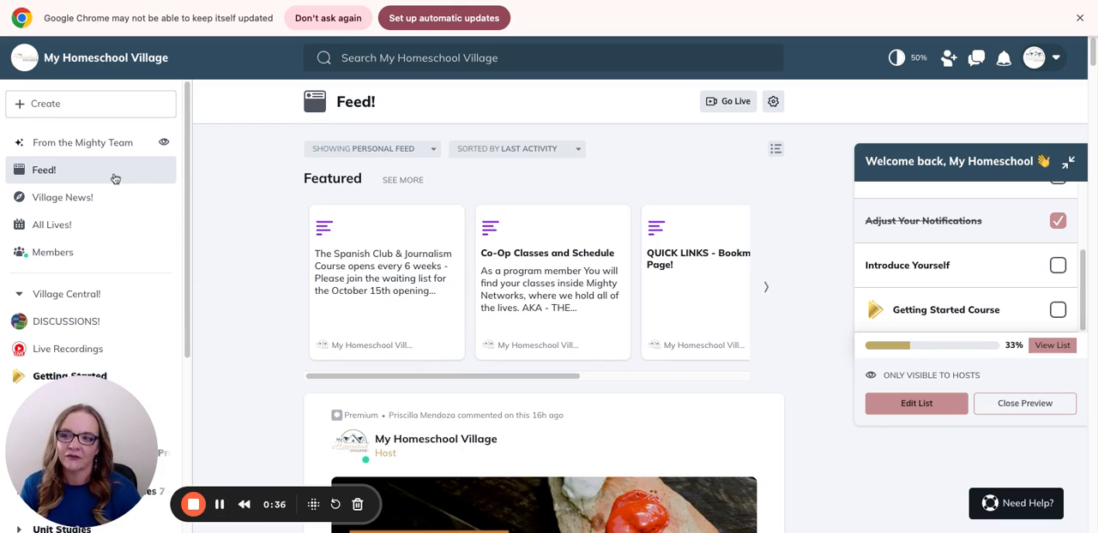
pyautogui.moveTo(273, 207)
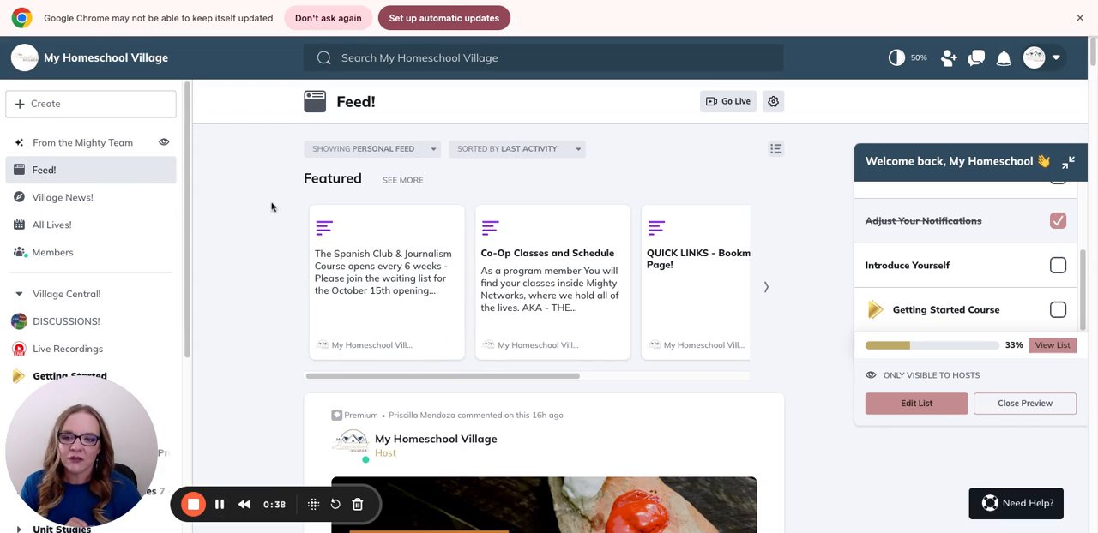
# - Browse the All Lives! upcoming events and dismiss the Welcome checklist preview
pyautogui.scroll(-3)
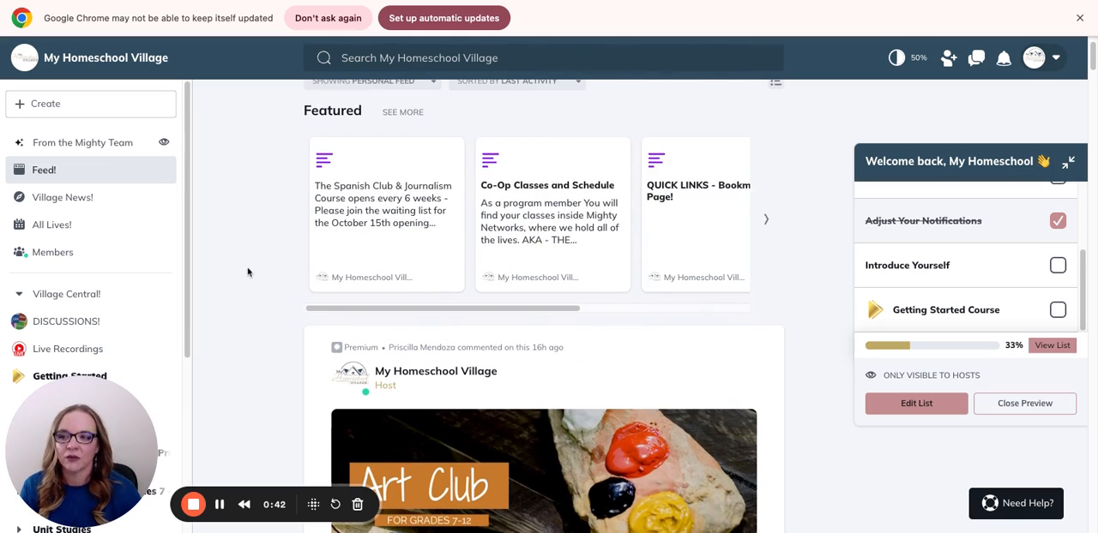
pyautogui.click(51, 225)
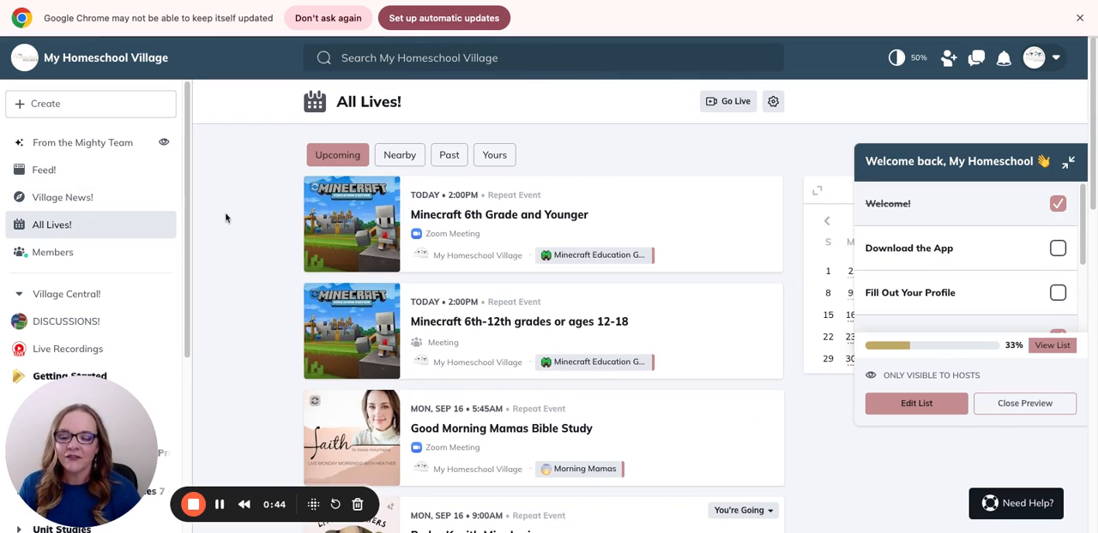
pyautogui.moveTo(351, 223)
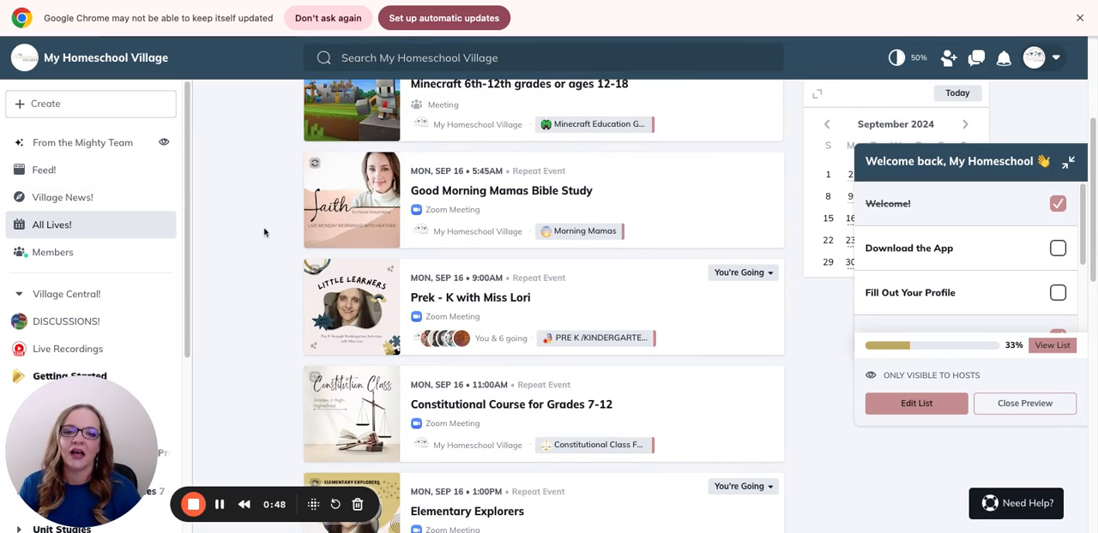
pyautogui.scroll(-3)
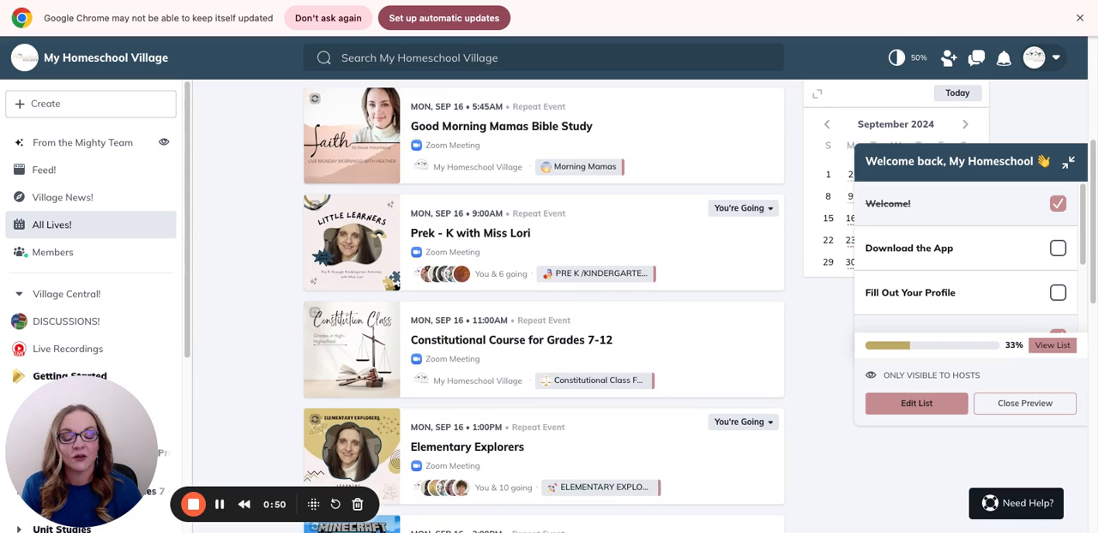
pyautogui.scroll(-3)
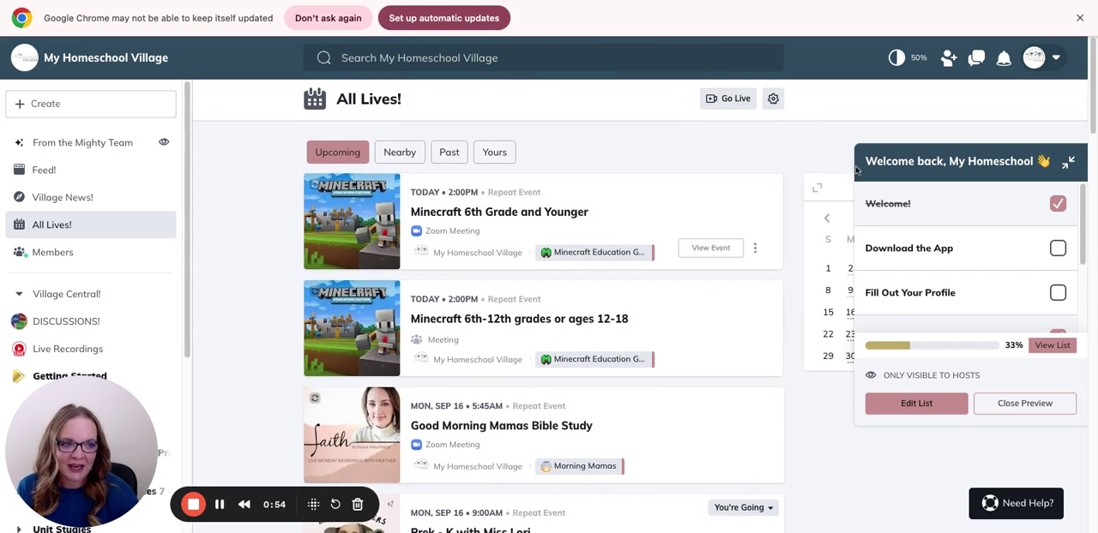
pyautogui.moveTo(816, 169)
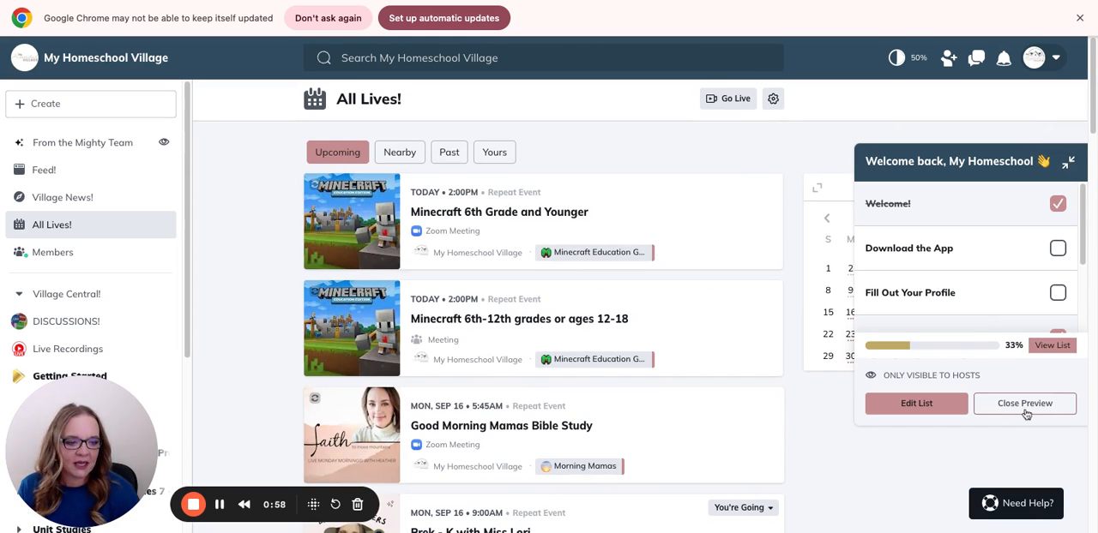
pyautogui.click(1024, 404)
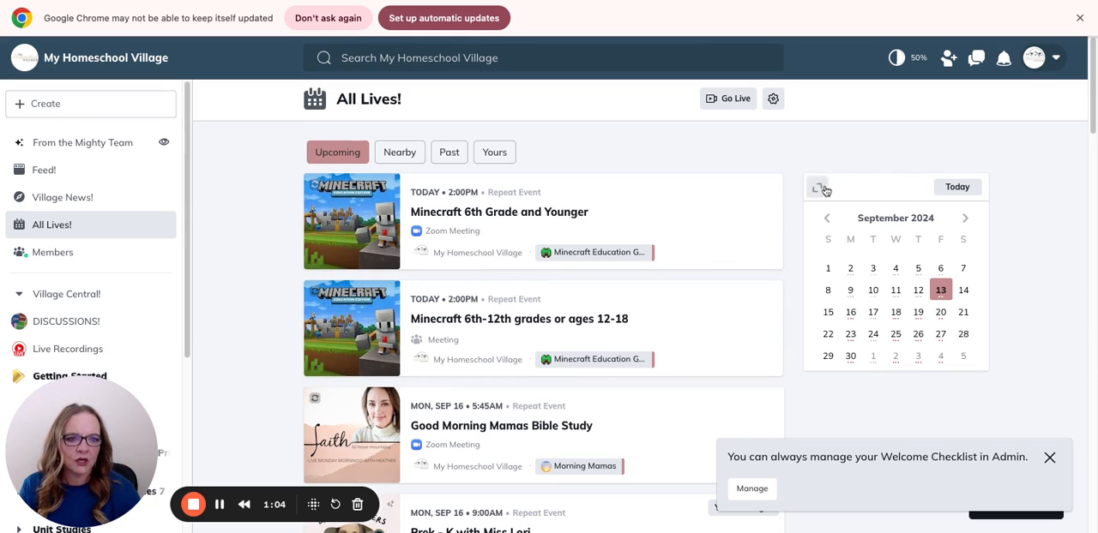
# - Filter events to September 5 and 13, clear the filter, then expand to a month grid
pyautogui.click(918, 268)
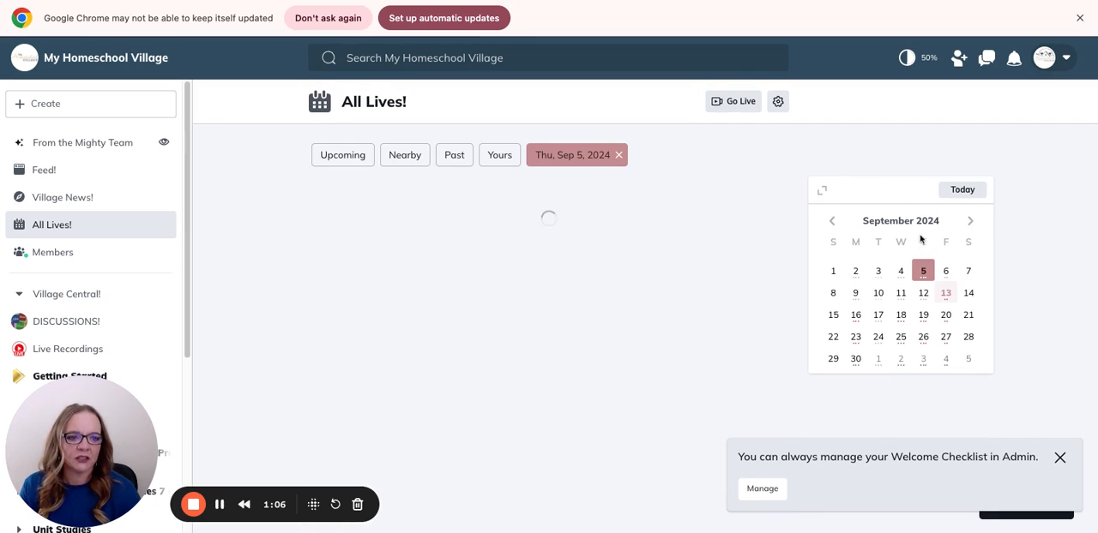
pyautogui.click(941, 293)
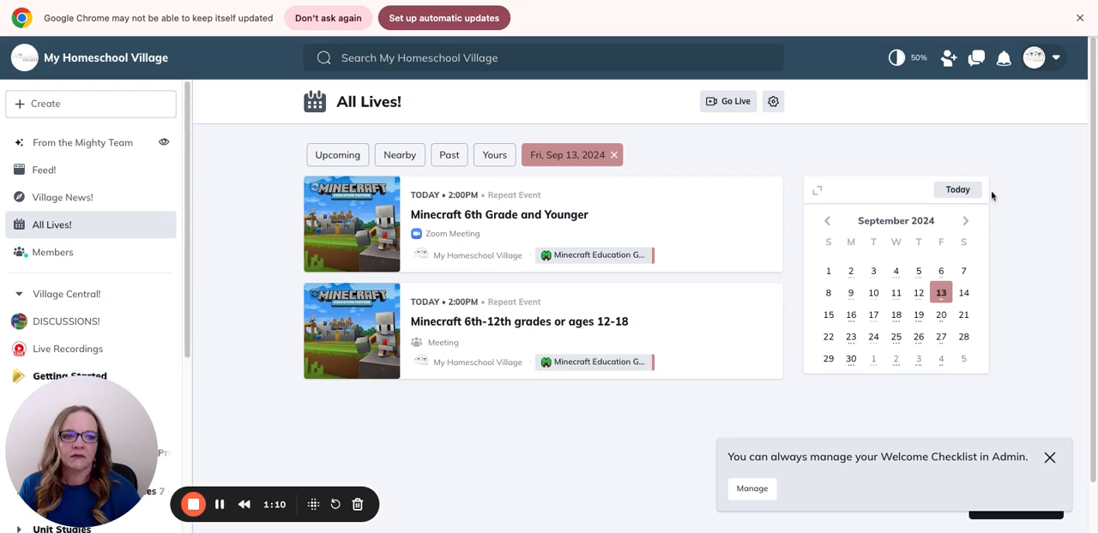
pyautogui.click(614, 154)
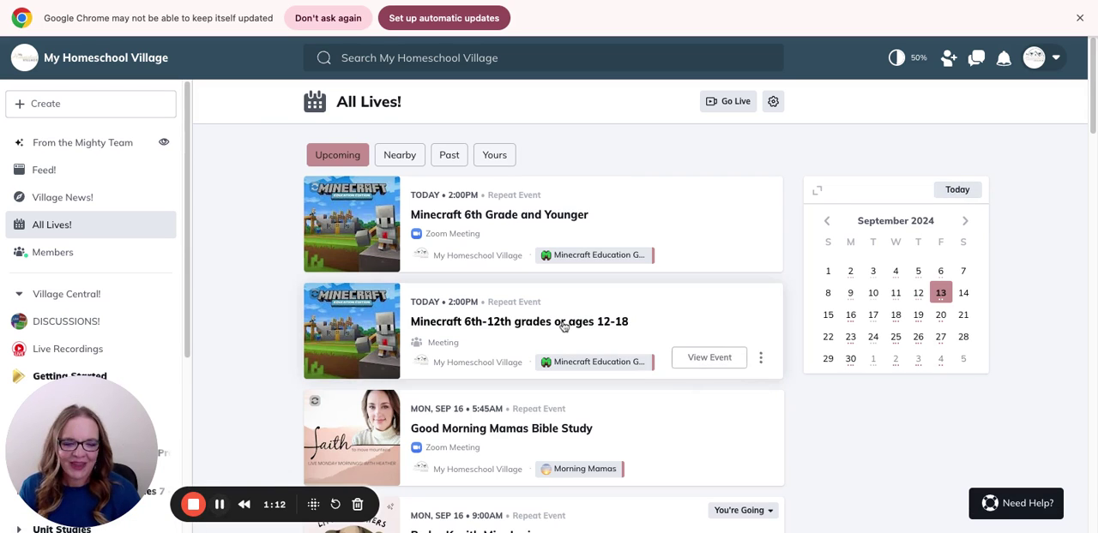
pyautogui.moveTo(817, 191)
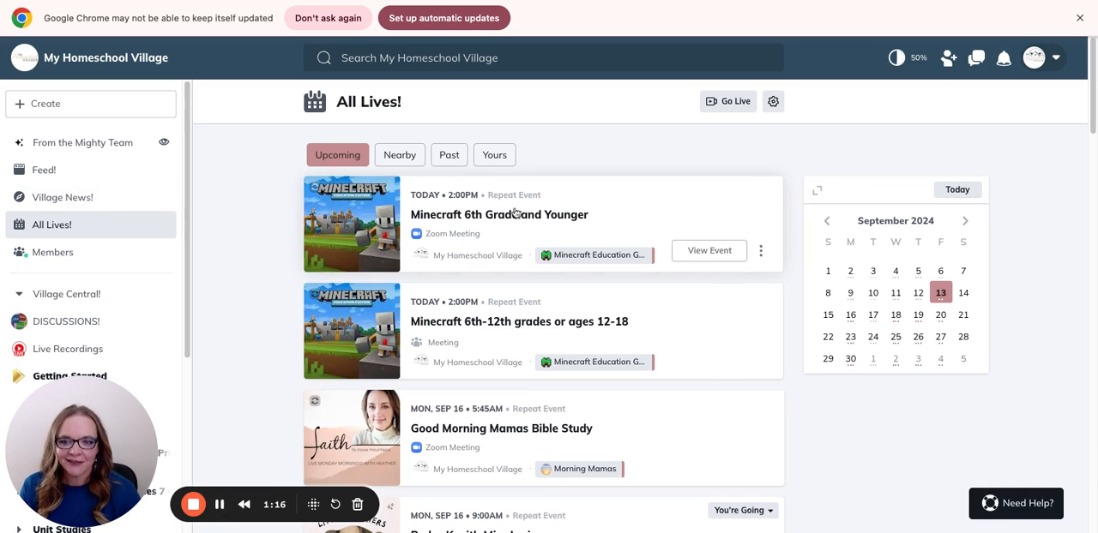
pyautogui.moveTo(821, 192)
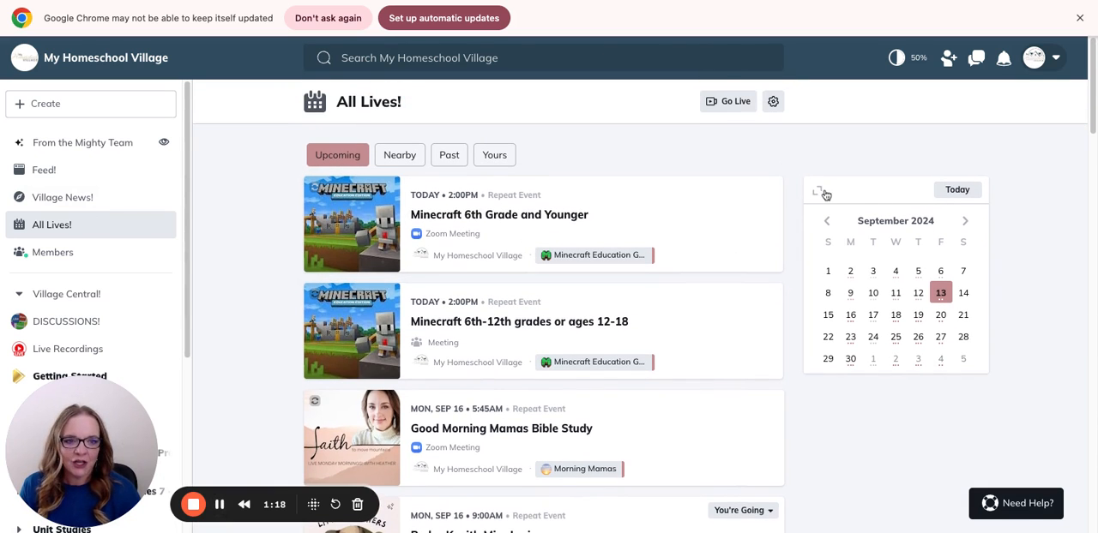
pyautogui.click(819, 190)
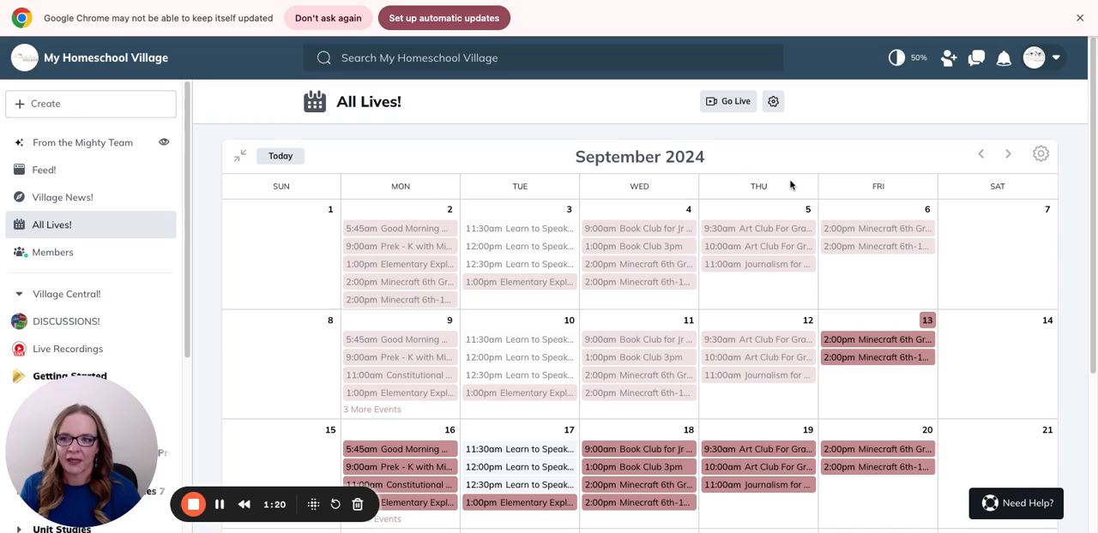
pyautogui.moveTo(859, 186)
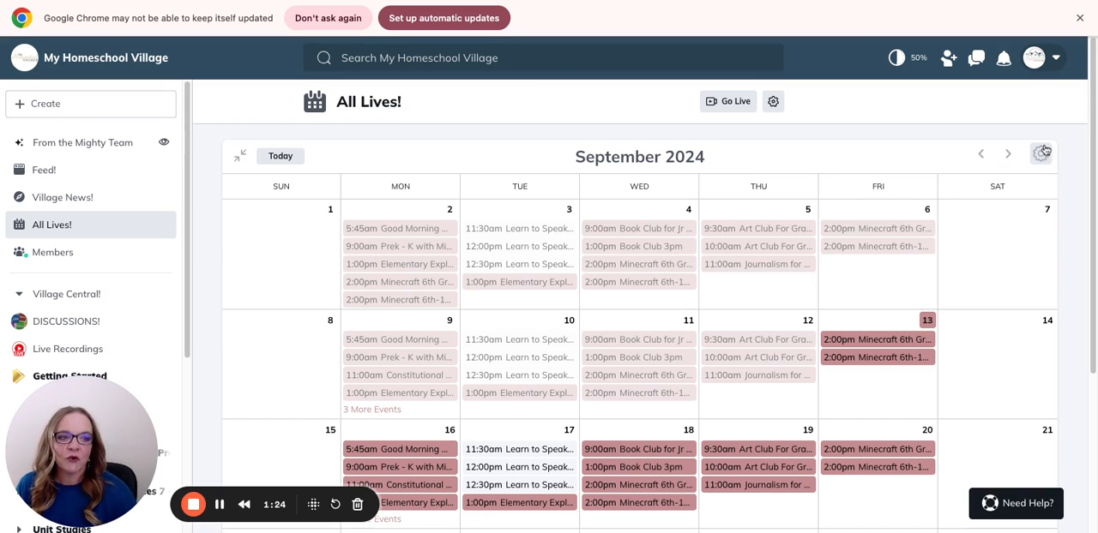
pyautogui.click(1043, 153)
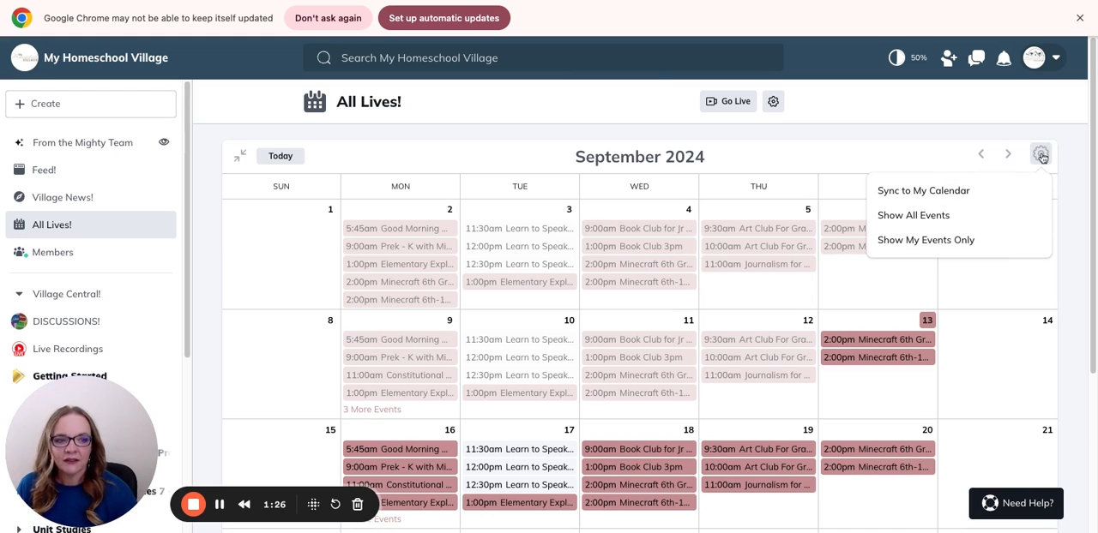
pyautogui.moveTo(925, 191)
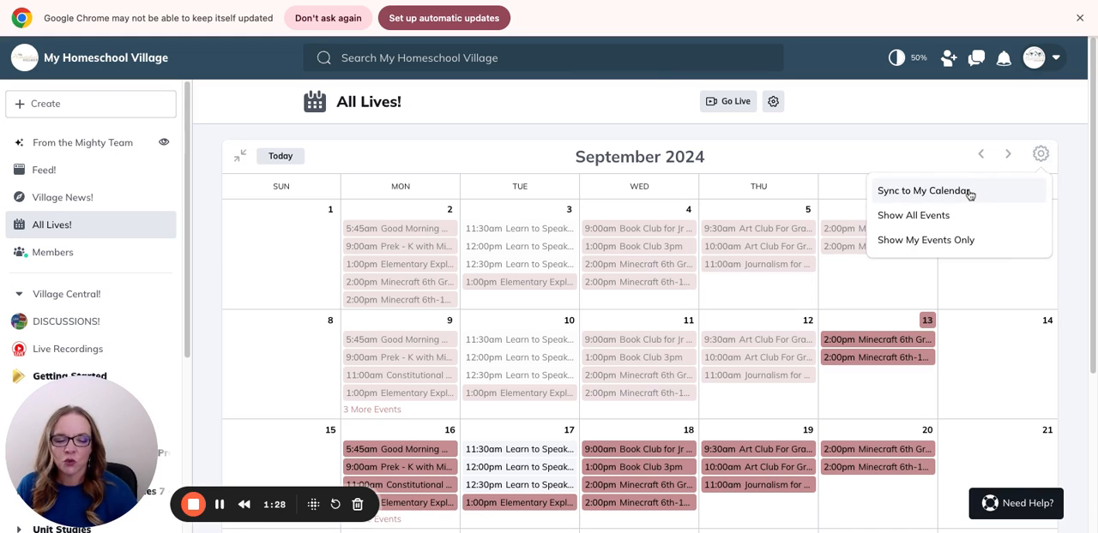
pyautogui.click(923, 191)
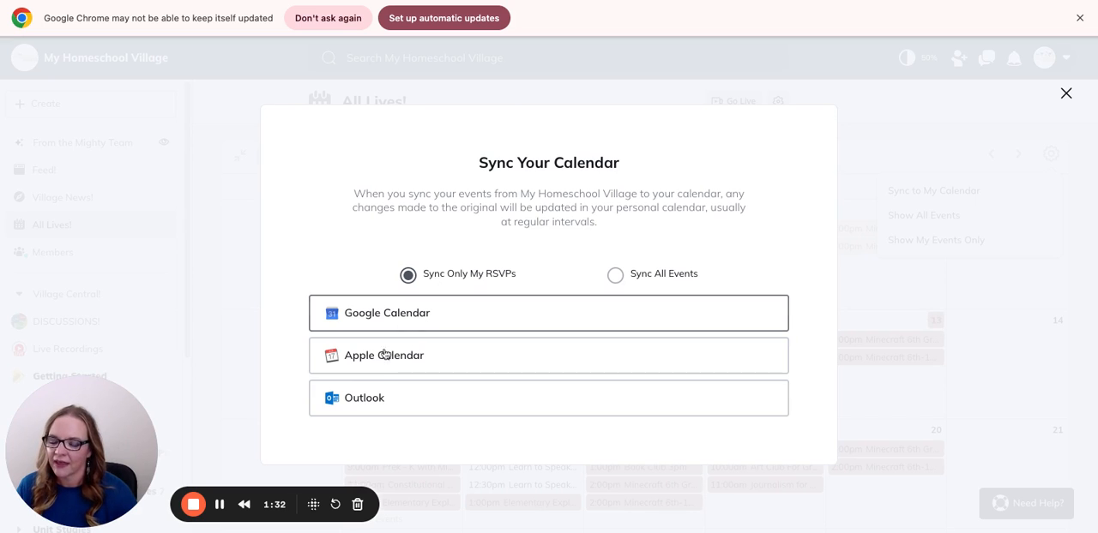
pyautogui.moveTo(498, 388)
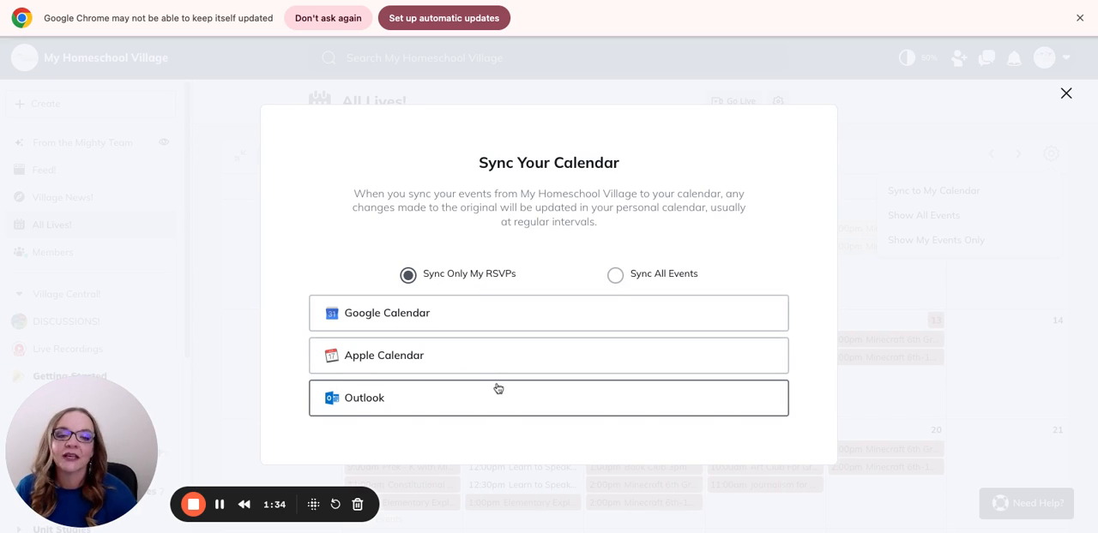
pyautogui.click(615, 274)
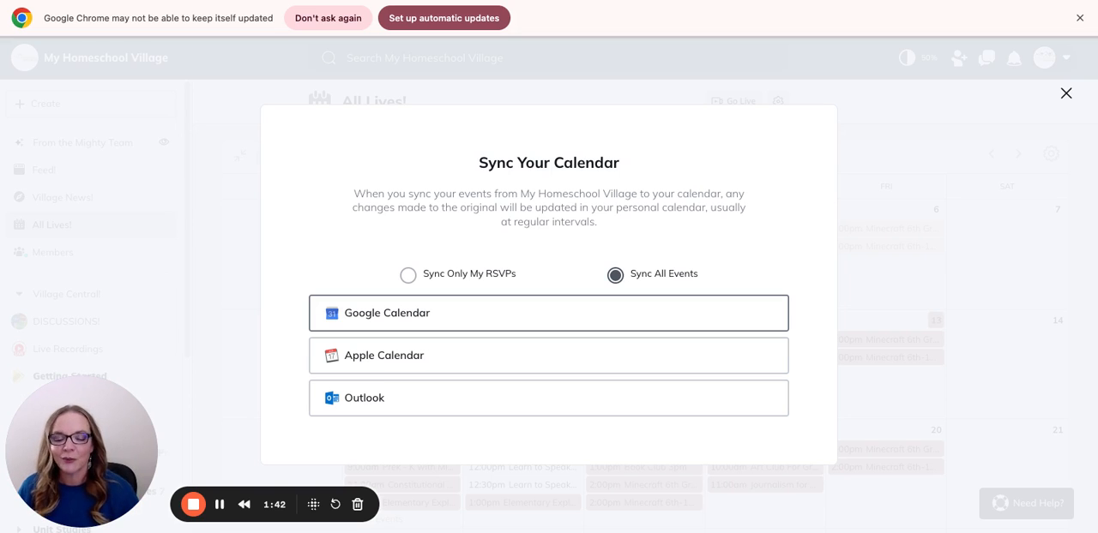
pyautogui.click(405, 274)
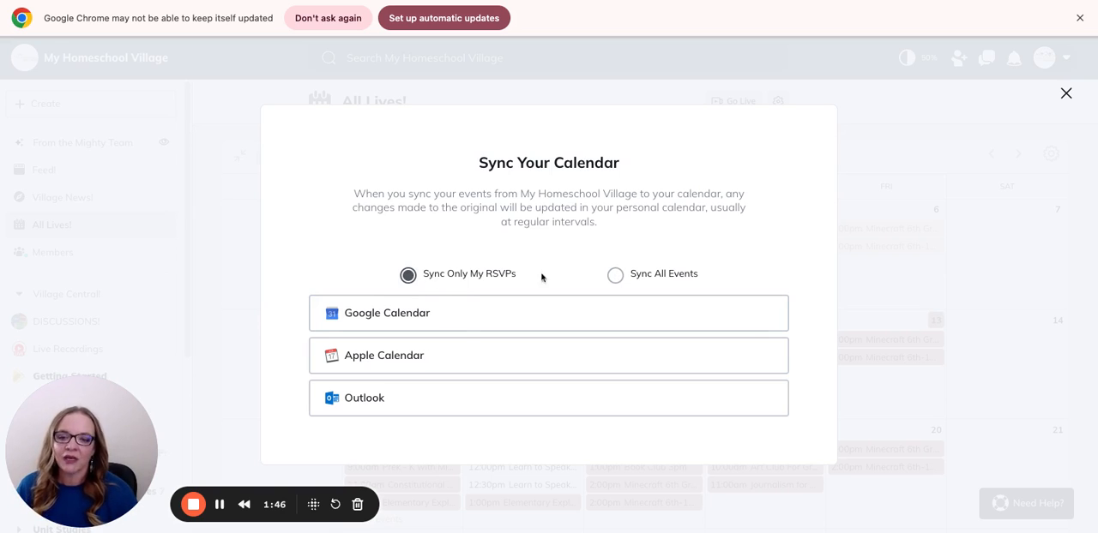
pyautogui.moveTo(408, 464)
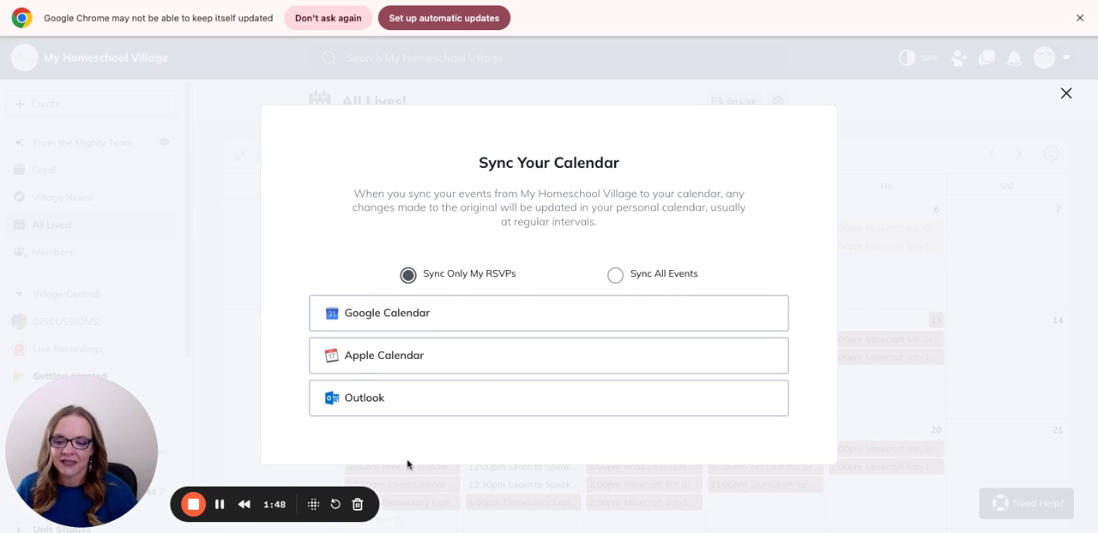
pyautogui.click(1065, 93)
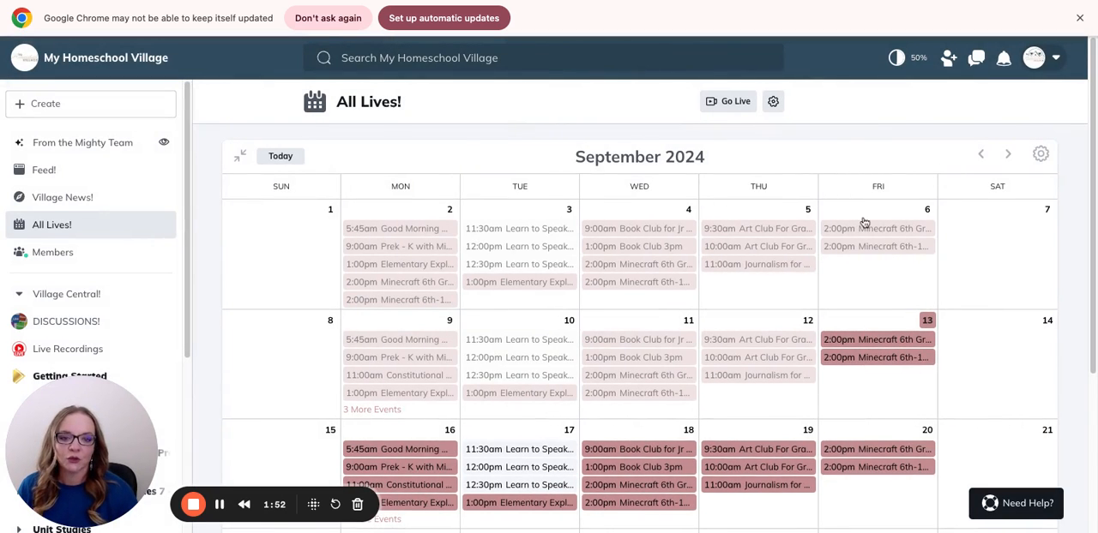
# - Scroll through the upcoming live events beside the September 2024 calendar
pyautogui.scroll(-3)
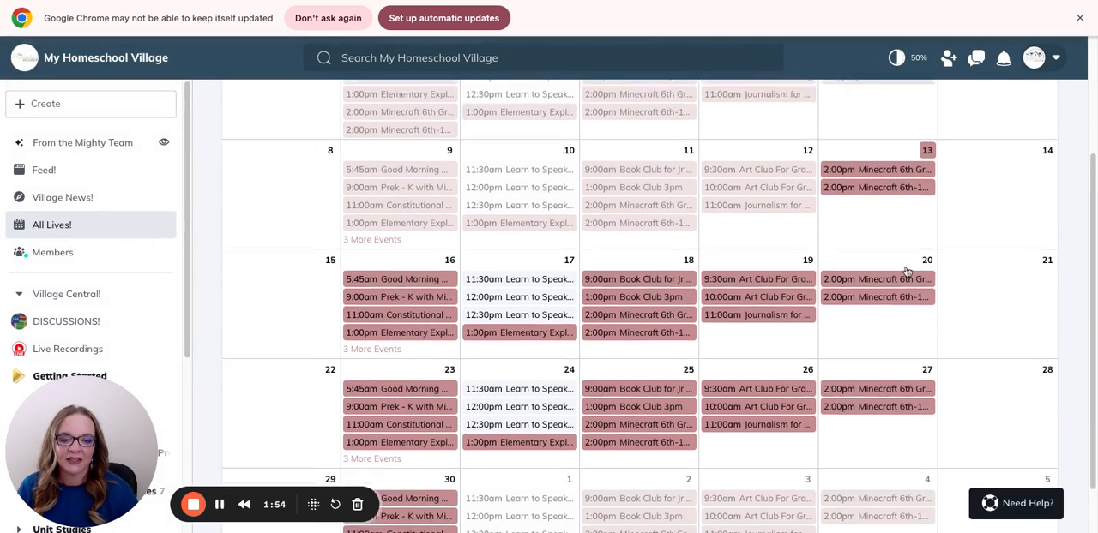
pyautogui.scroll(-3)
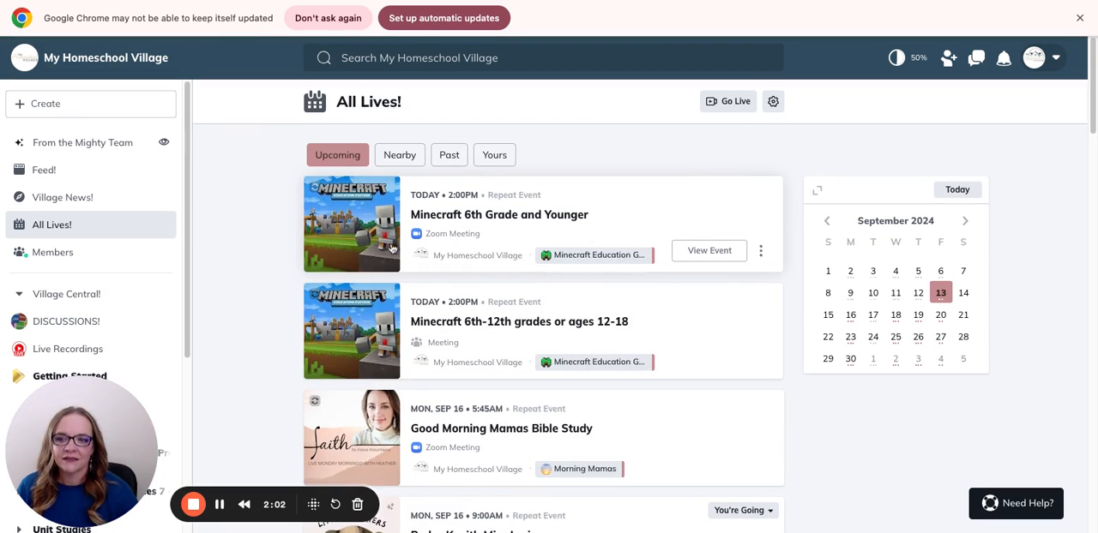
pyautogui.scroll(-3)
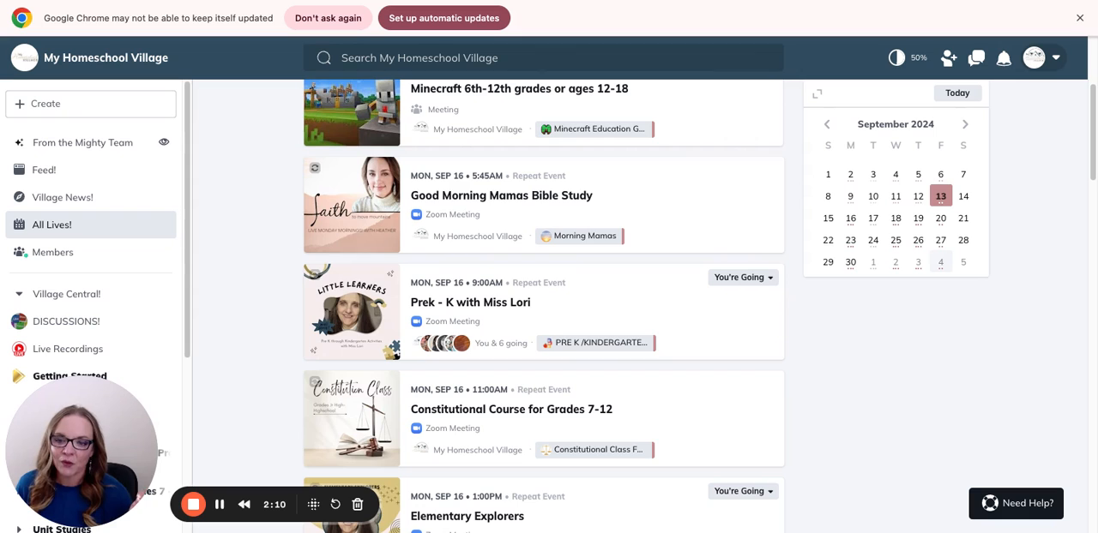
pyautogui.moveTo(909, 375)
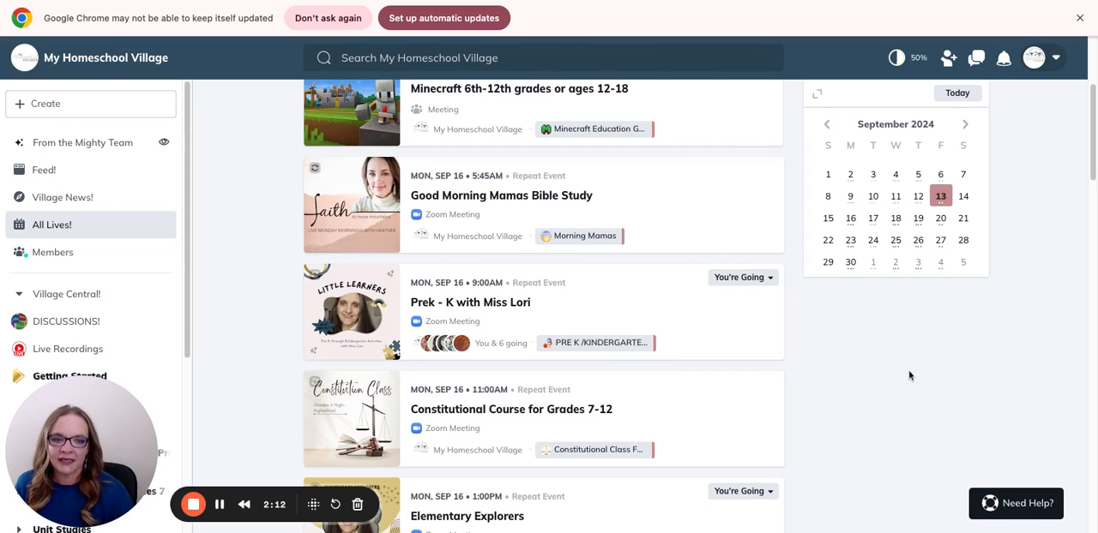
pyautogui.moveTo(710, 341)
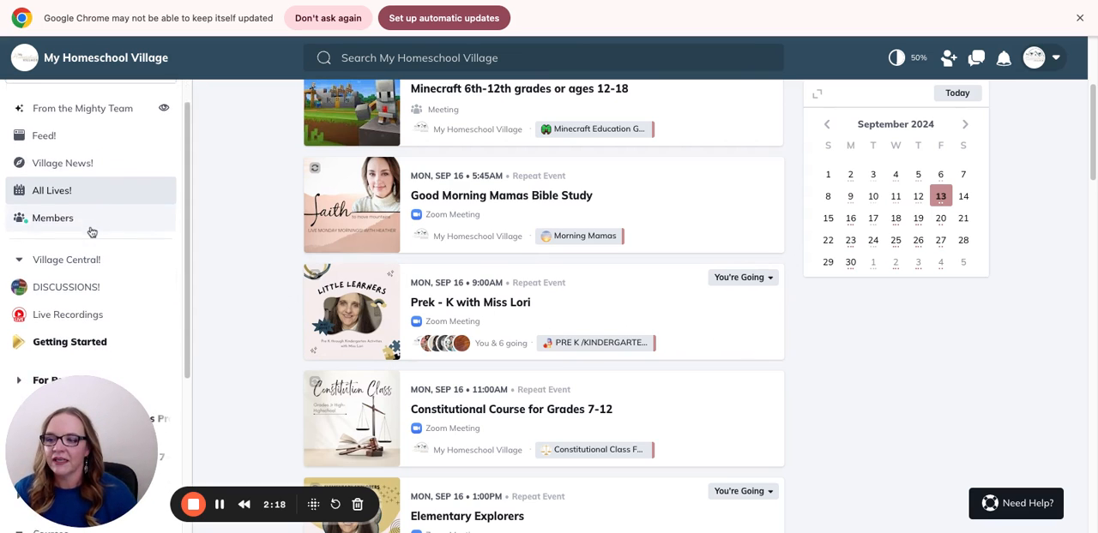
pyautogui.scroll(-3)
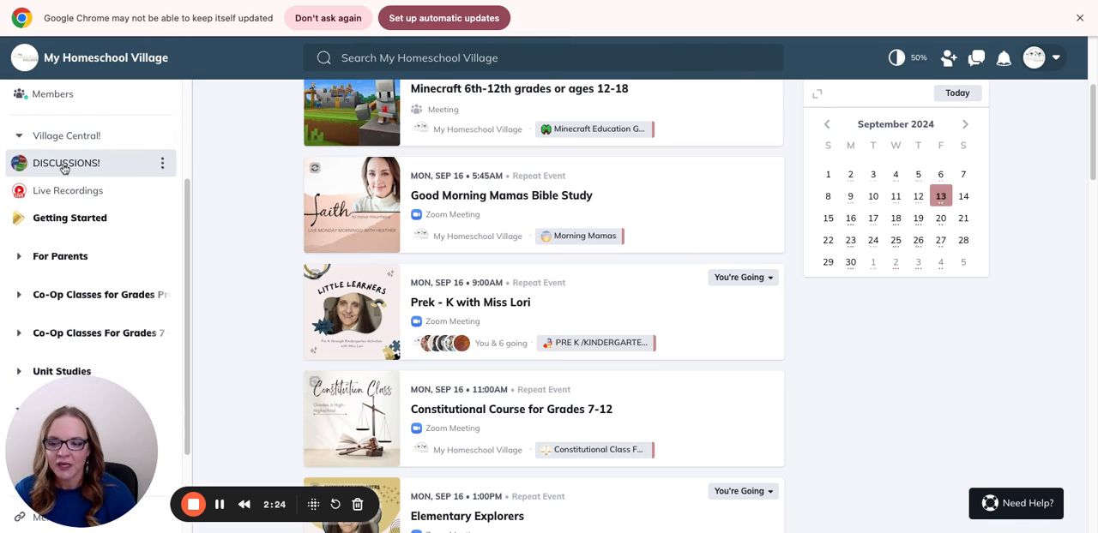
# - Open and scroll through the DISCUSSIONS! feed
pyautogui.click(66, 163)
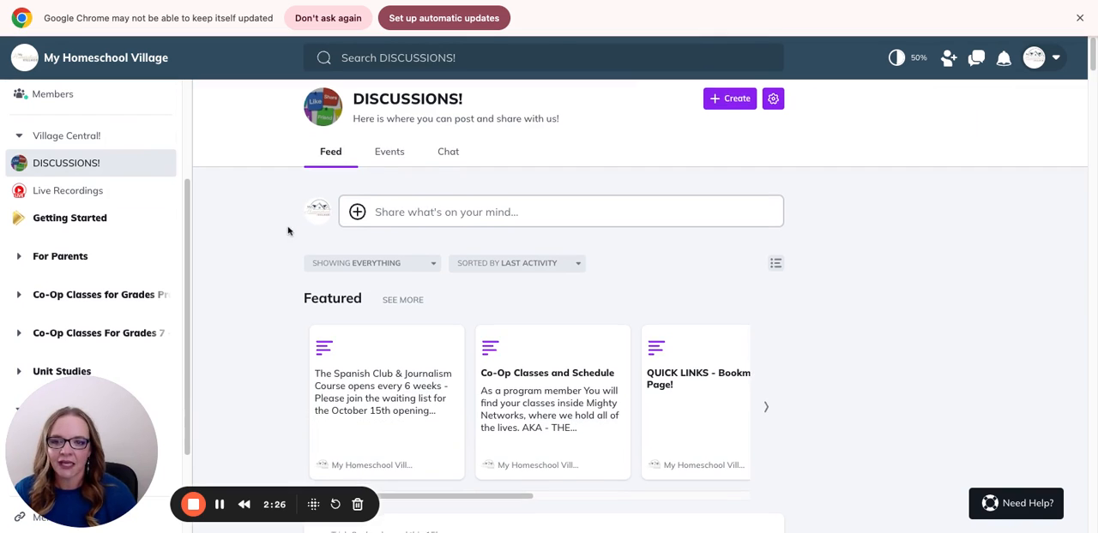
pyautogui.scroll(-3)
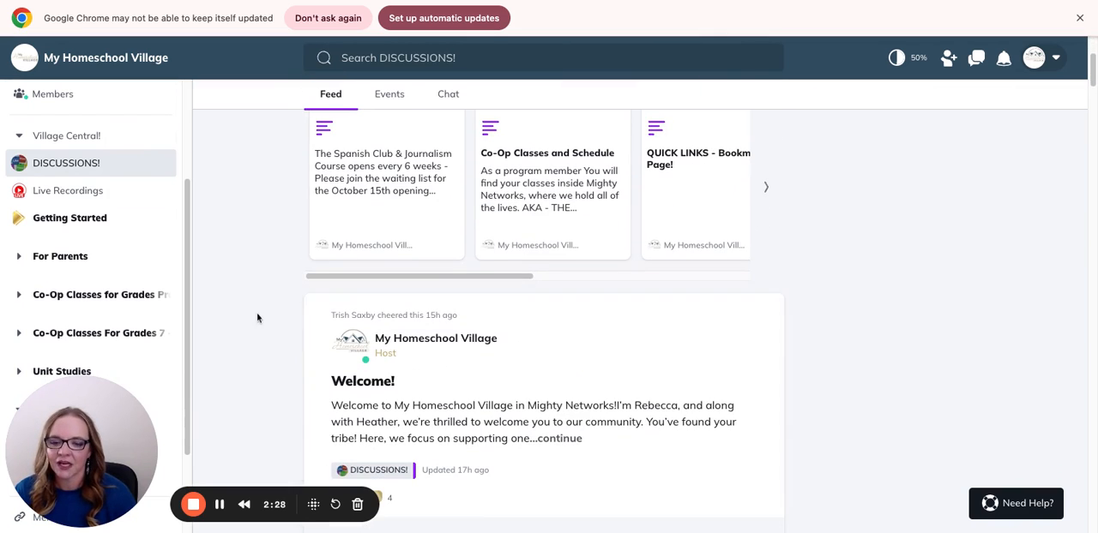
pyautogui.scroll(-3)
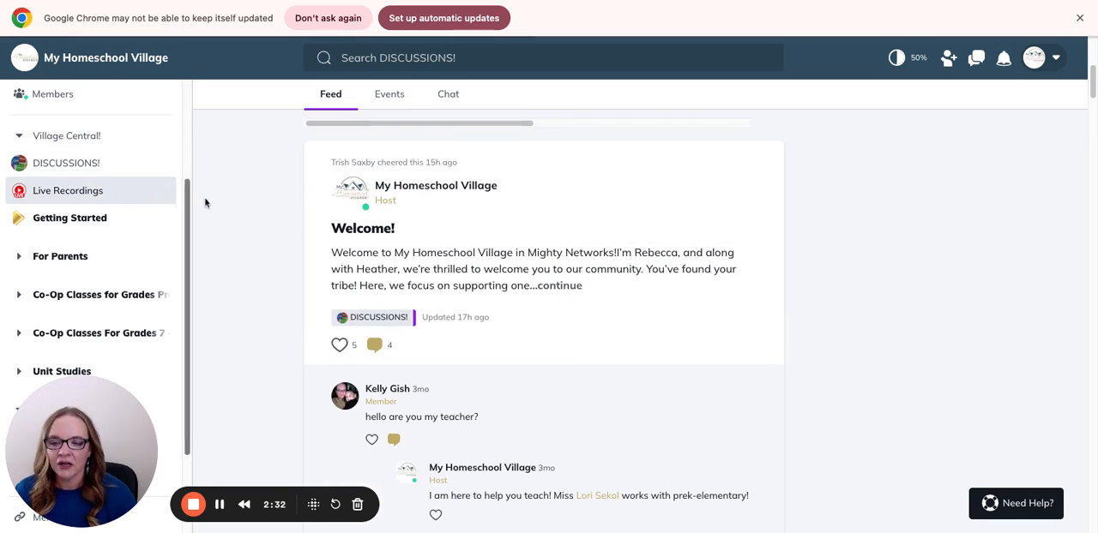
# - Open the Live Recordings space and scroll its recording posts
pyautogui.click(67, 191)
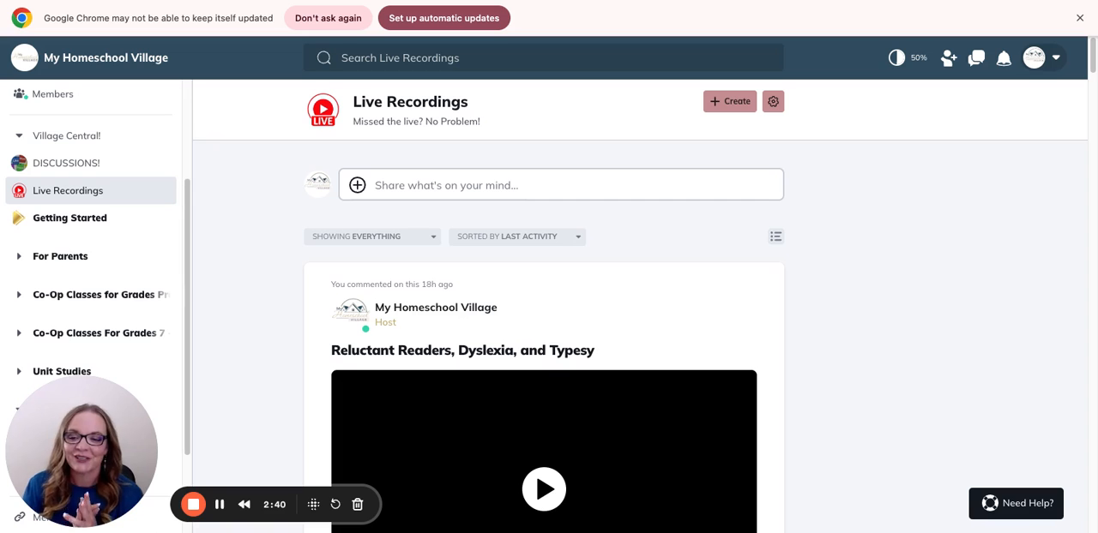
pyautogui.moveTo(222, 237)
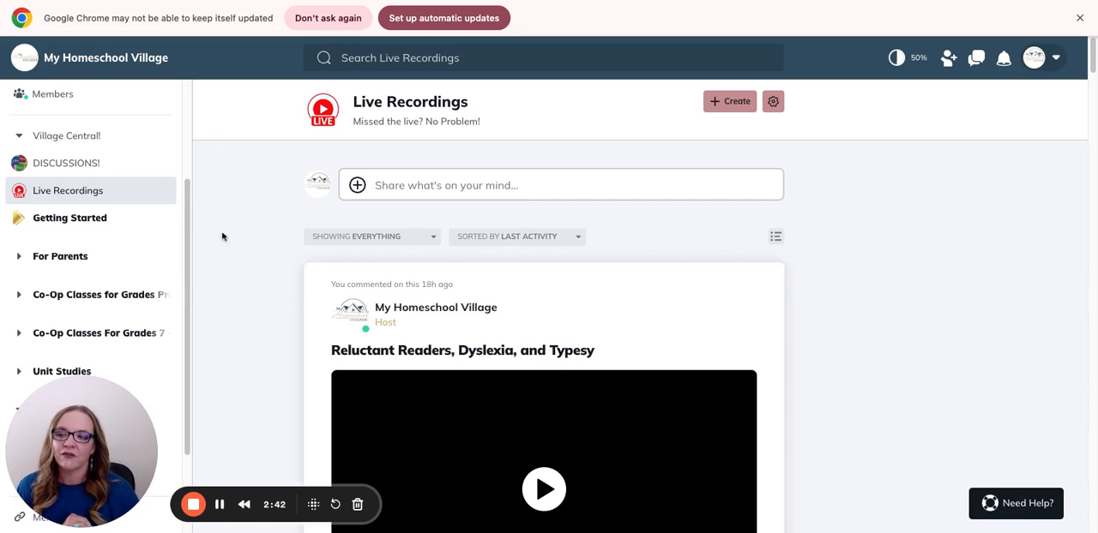
pyautogui.scroll(-3)
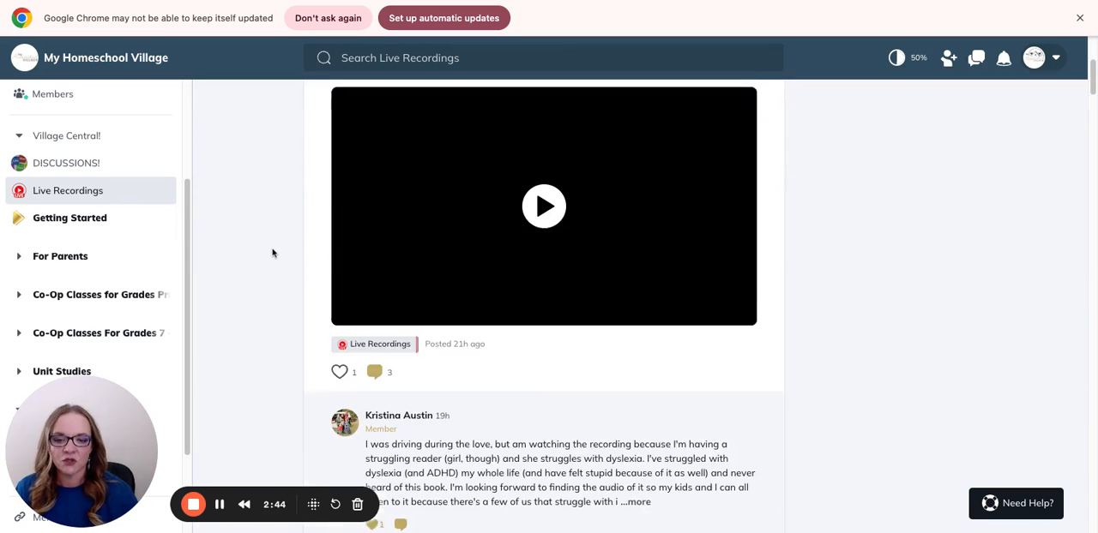
pyautogui.scroll(-3)
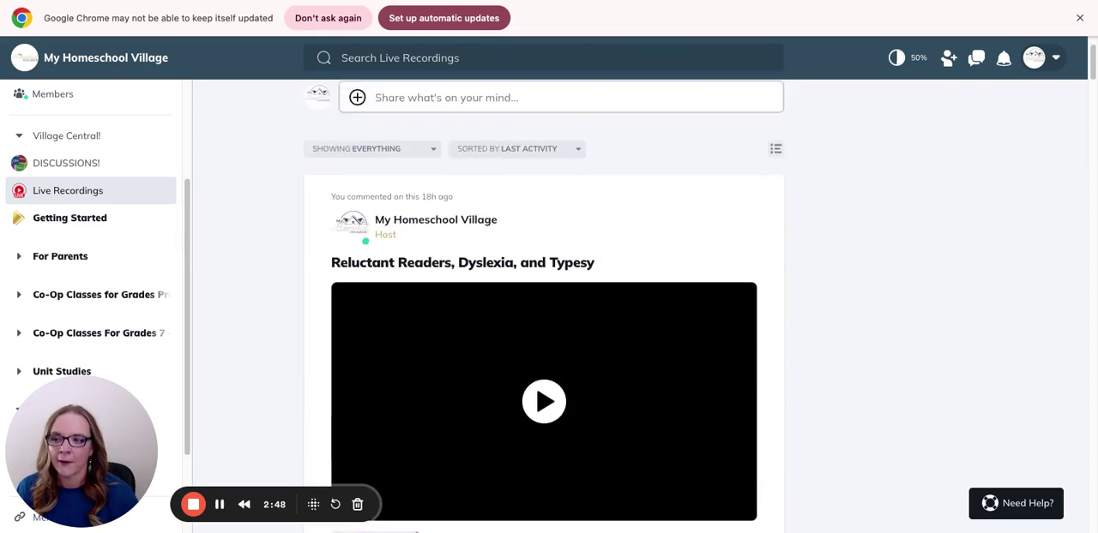
# - Open Getting Started, then the For Parents group of spaces
pyautogui.click(69, 217)
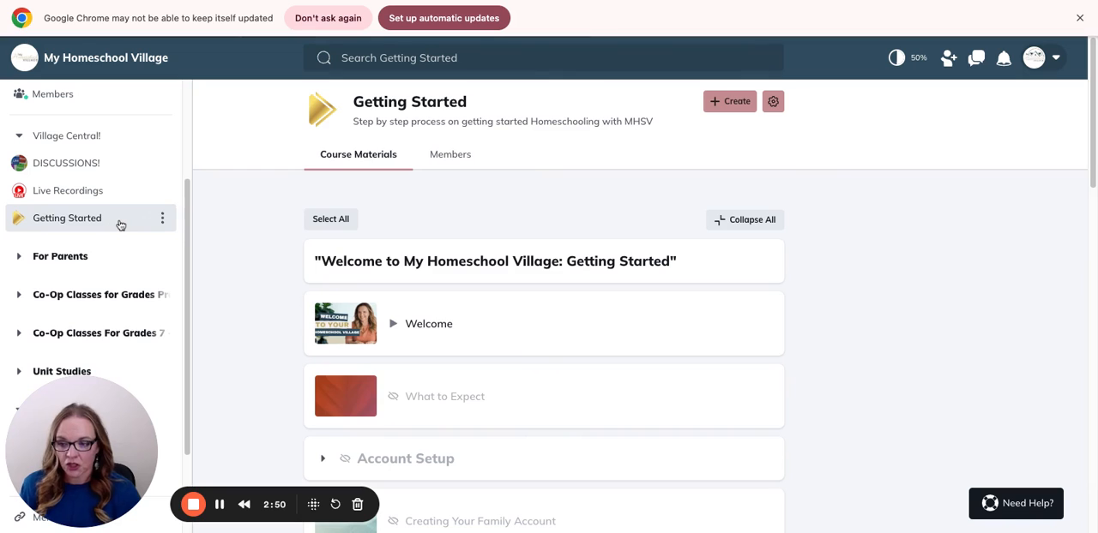
pyautogui.moveTo(57, 257)
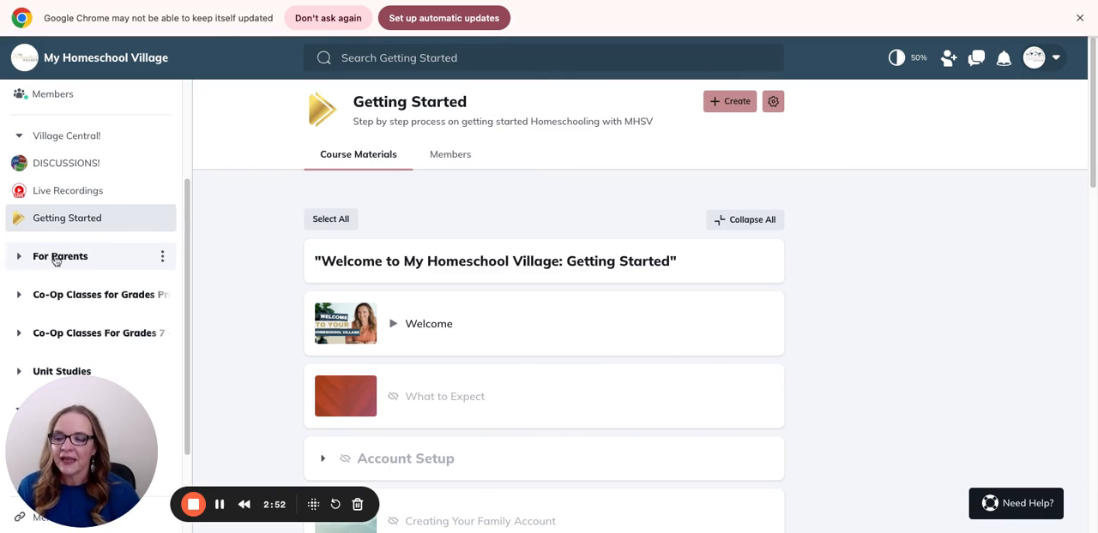
pyautogui.click(61, 256)
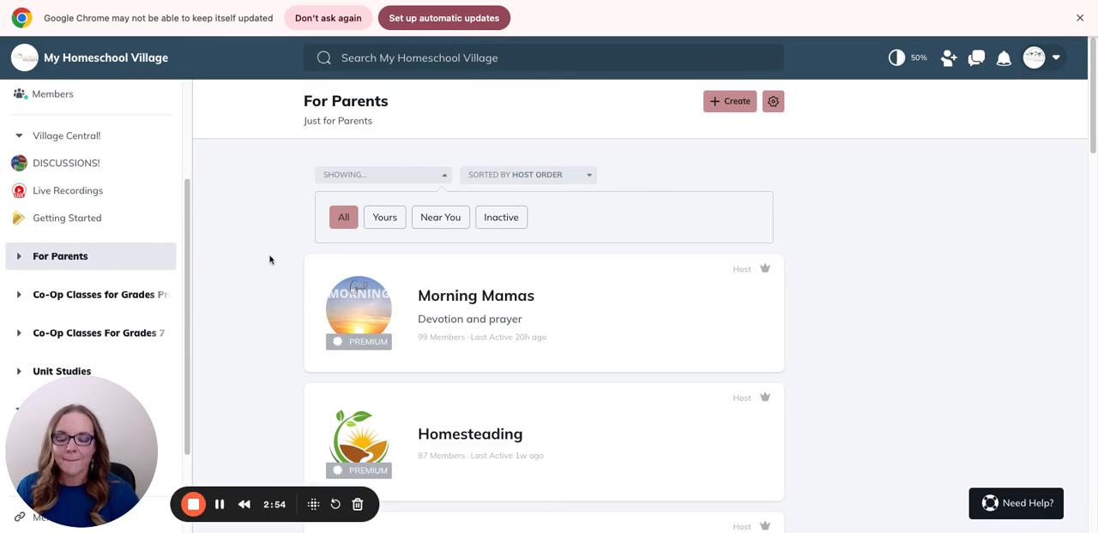
pyautogui.scroll(-3)
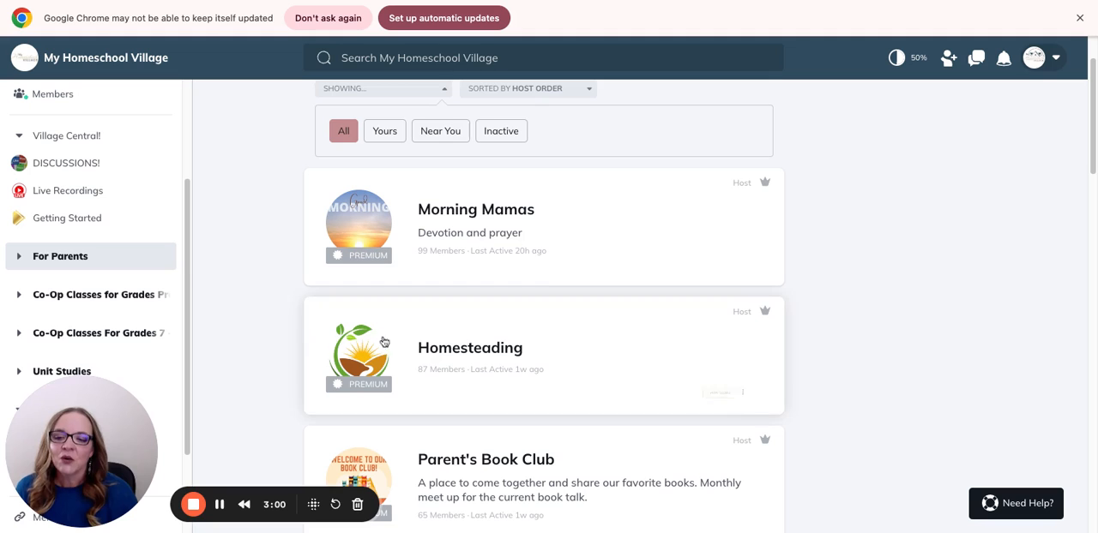
# - Scroll through the spaces down to File Cabinet - FREE GIFT
pyautogui.scroll(-3)
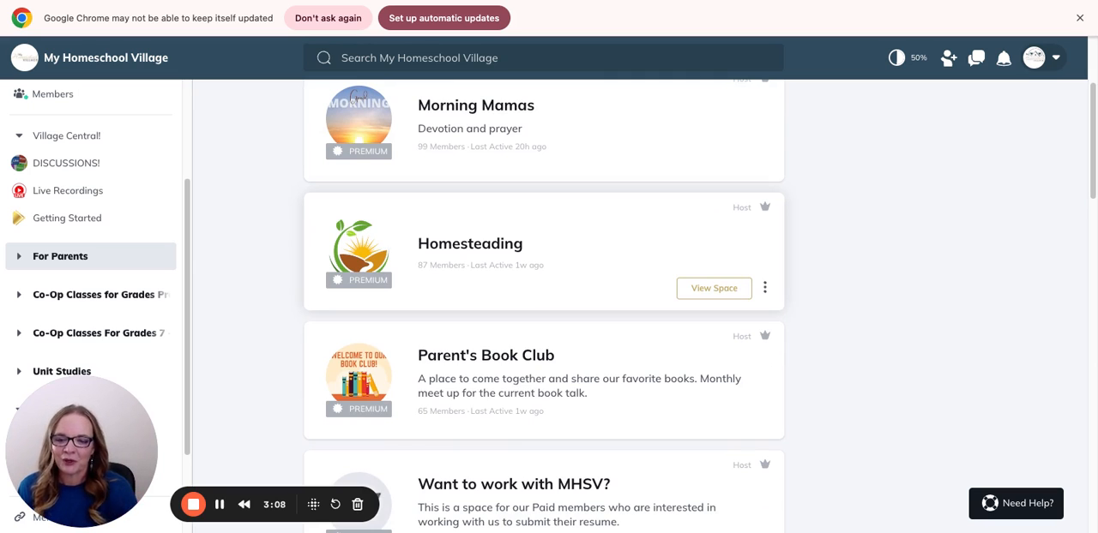
pyautogui.scroll(-3)
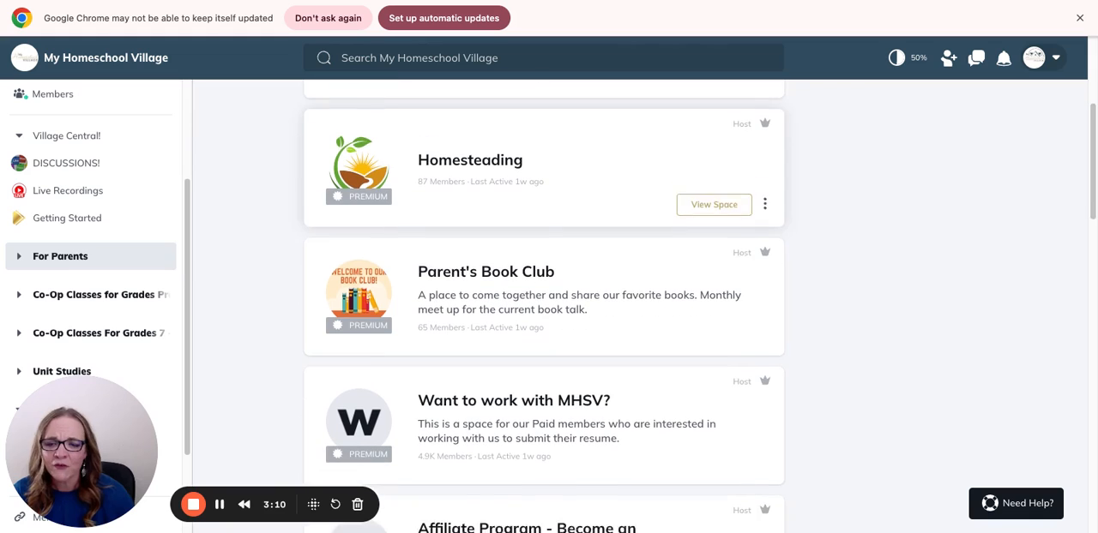
pyautogui.scroll(-3)
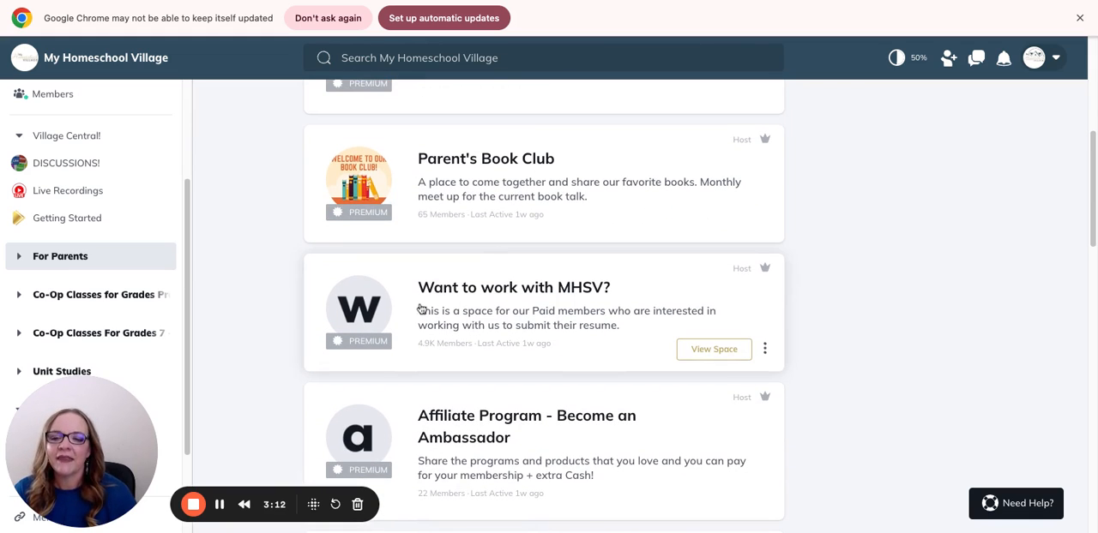
pyautogui.moveTo(497, 308)
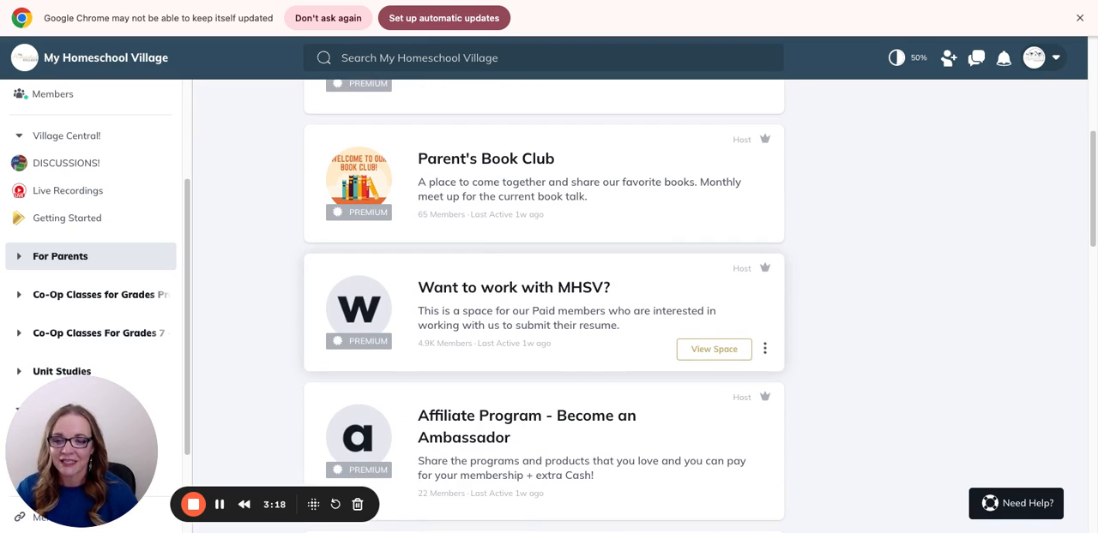
pyautogui.scroll(-3)
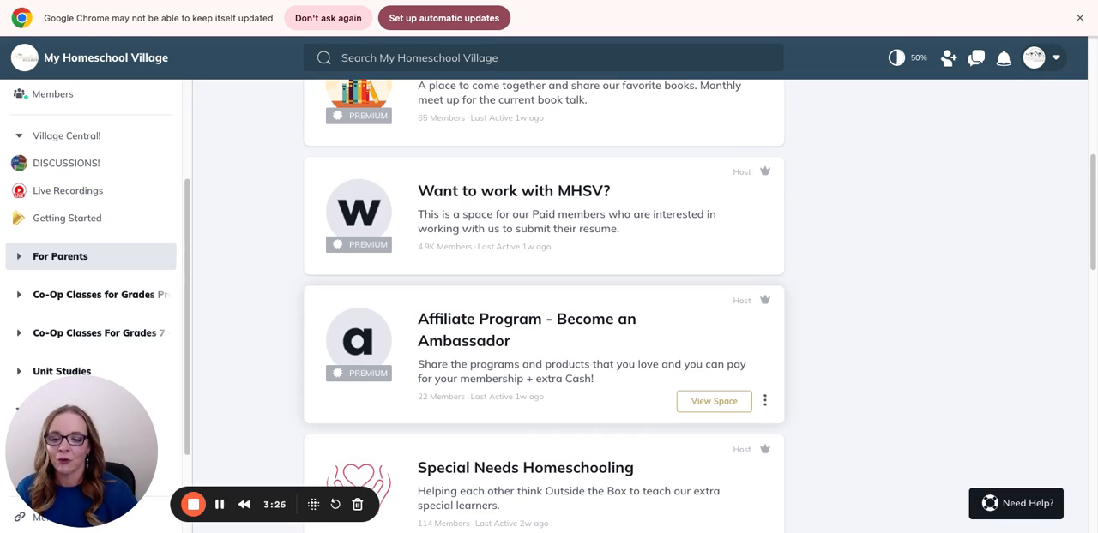
pyautogui.scroll(-3)
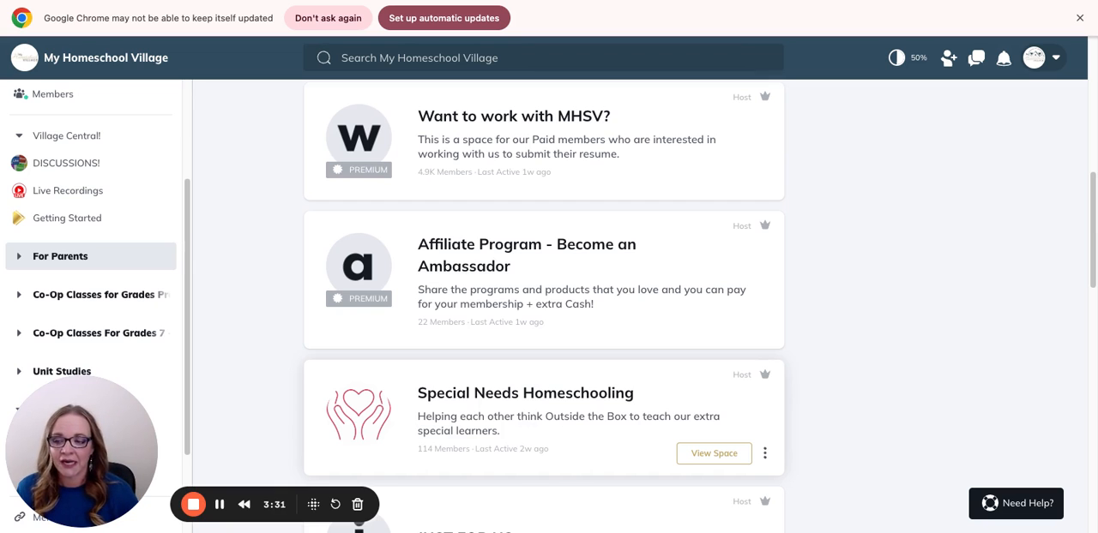
pyautogui.scroll(-3)
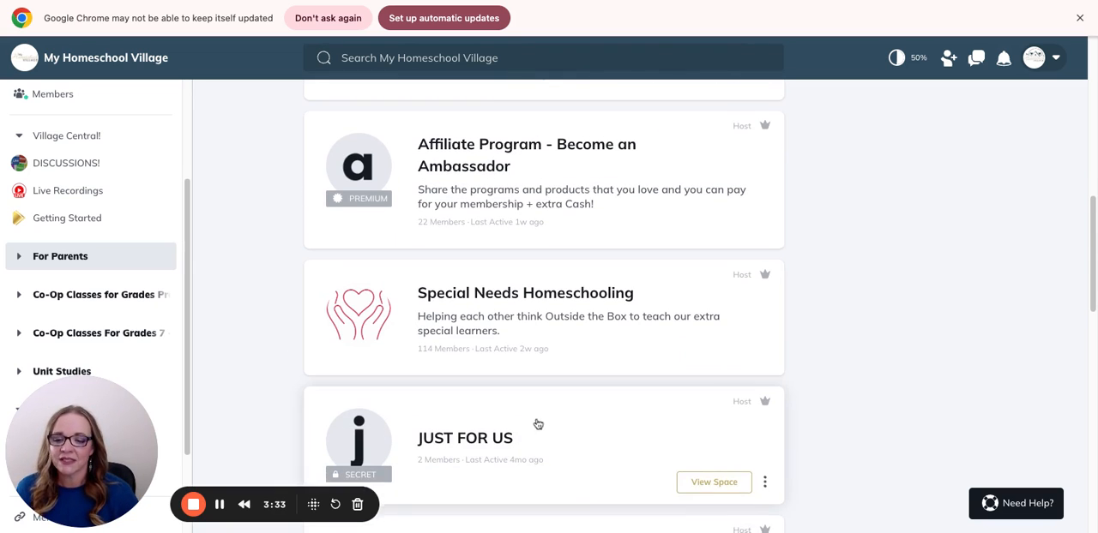
pyautogui.scroll(-3)
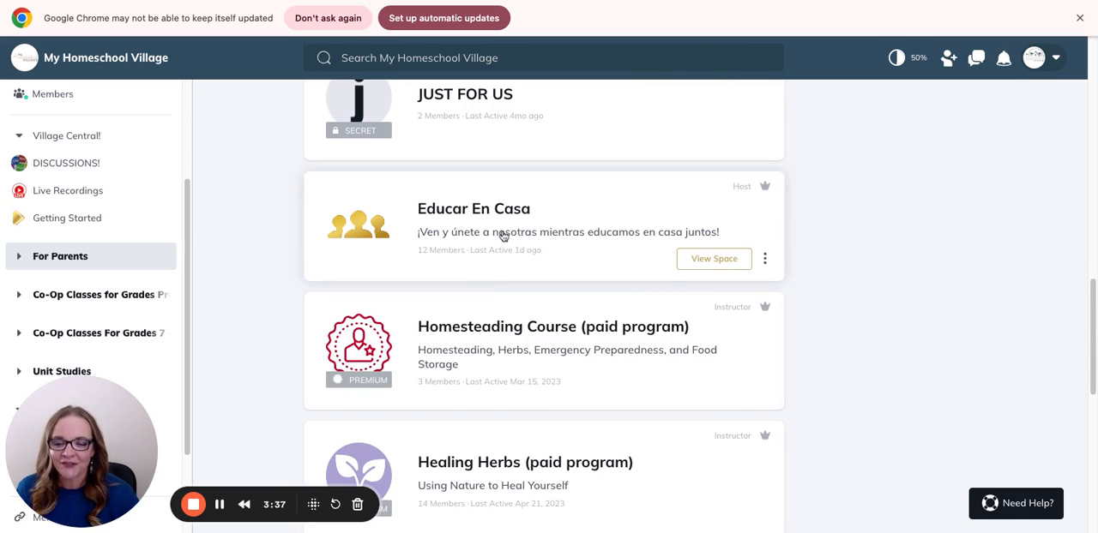
pyautogui.scroll(-3)
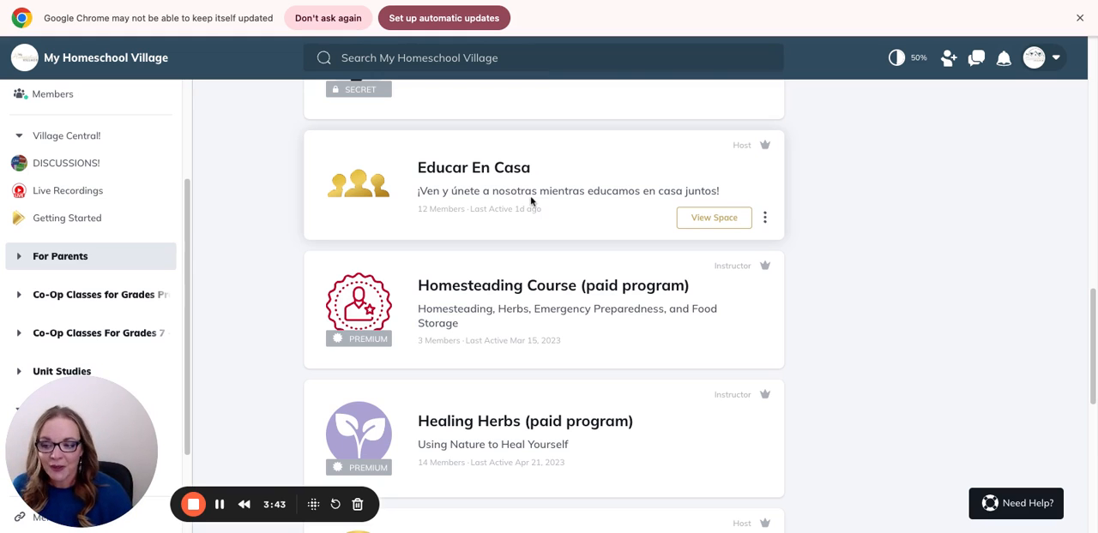
pyautogui.scroll(-3)
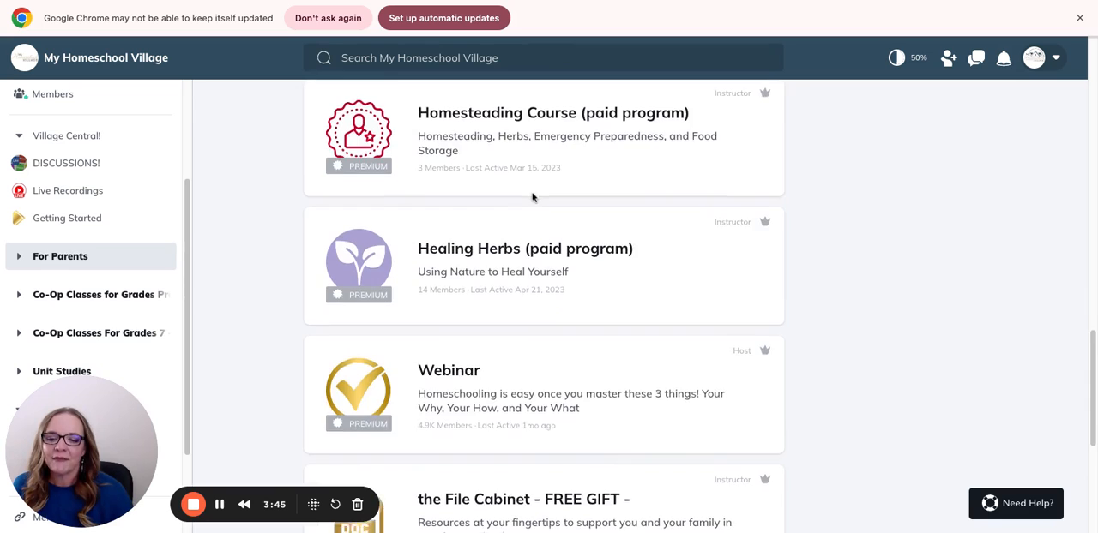
pyautogui.scroll(-3)
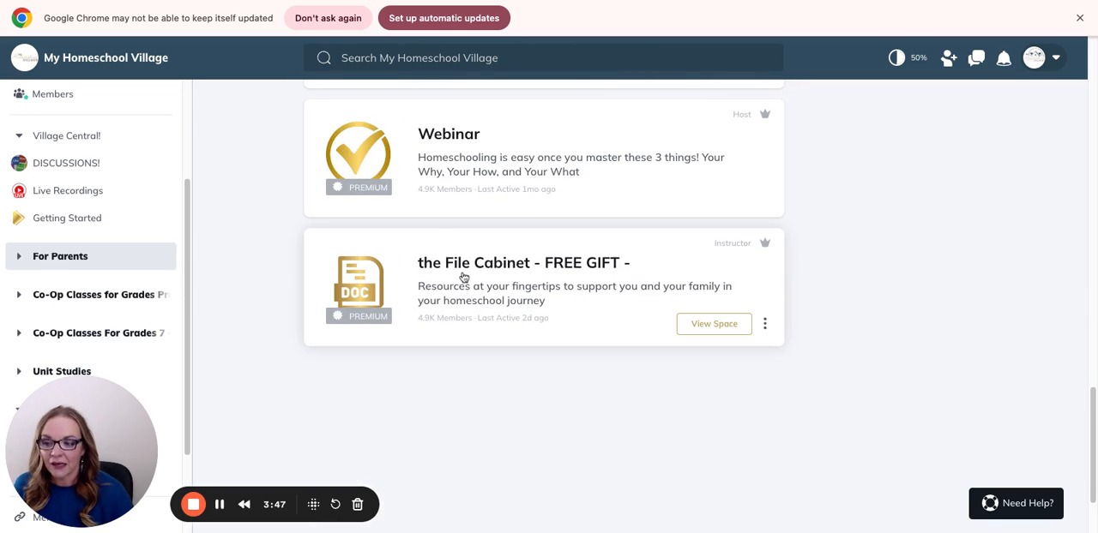
pyautogui.moveTo(544, 291)
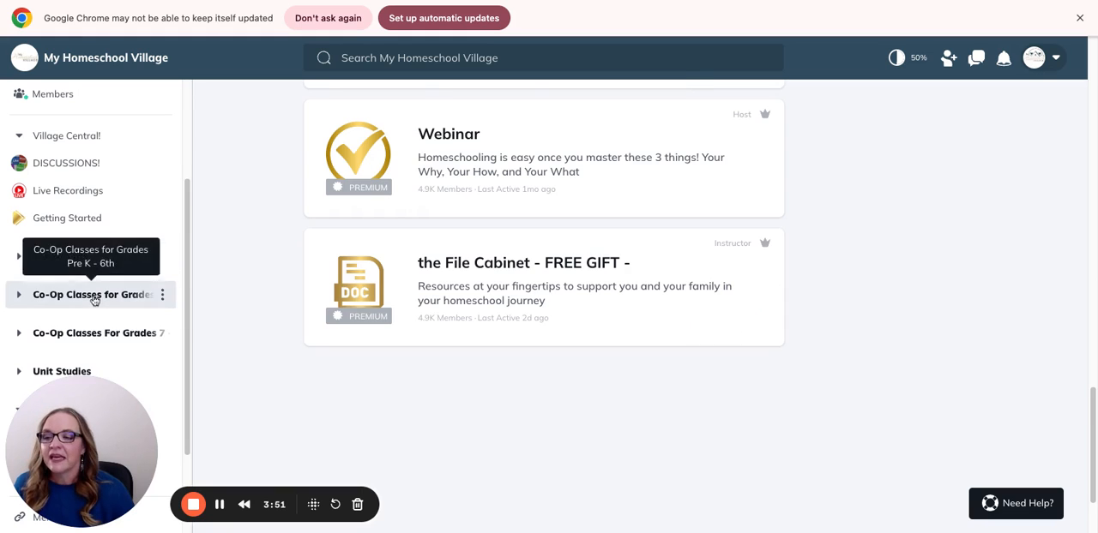
# - Open the Pre K - 6th co-op classes, then the Grades 7 -12 class spaces
pyautogui.click(90, 294)
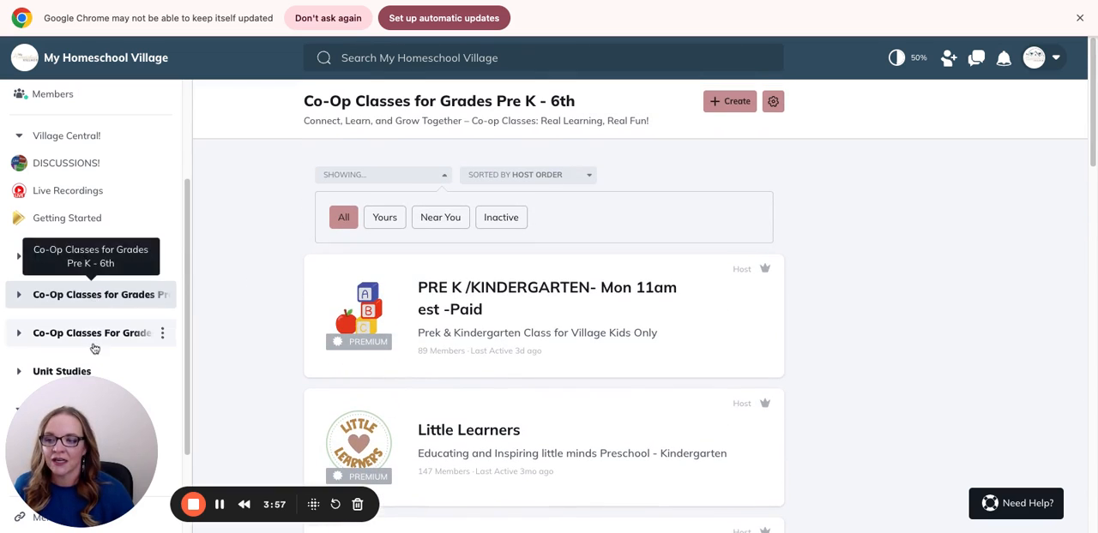
pyautogui.click(92, 333)
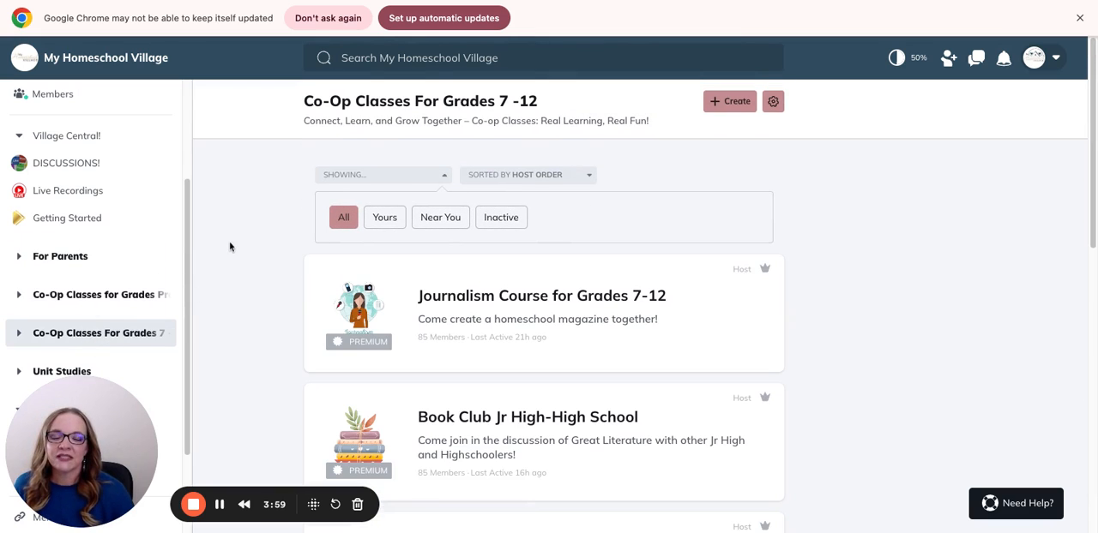
pyautogui.scroll(-3)
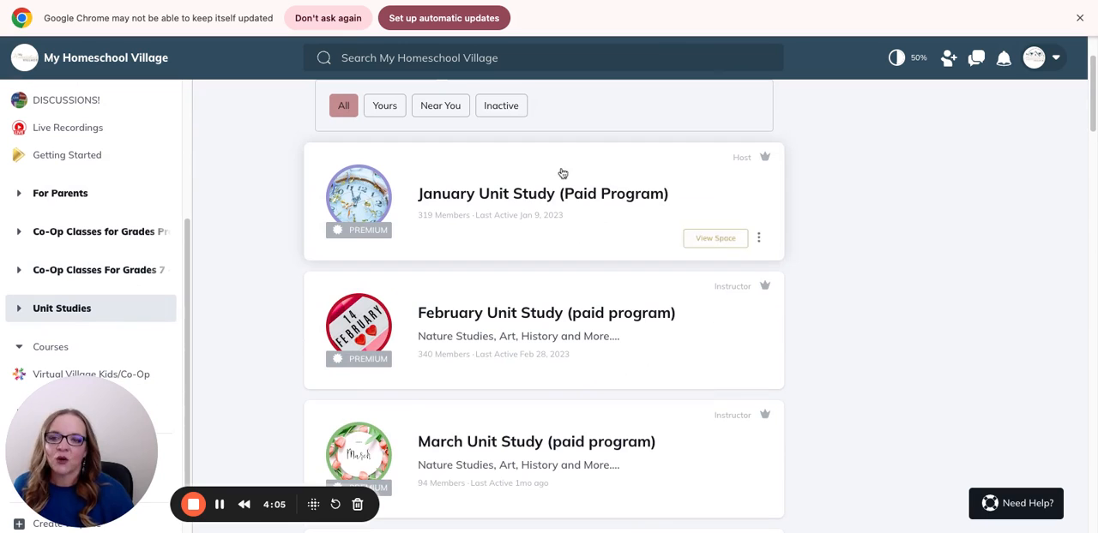
pyautogui.moveTo(275, 257)
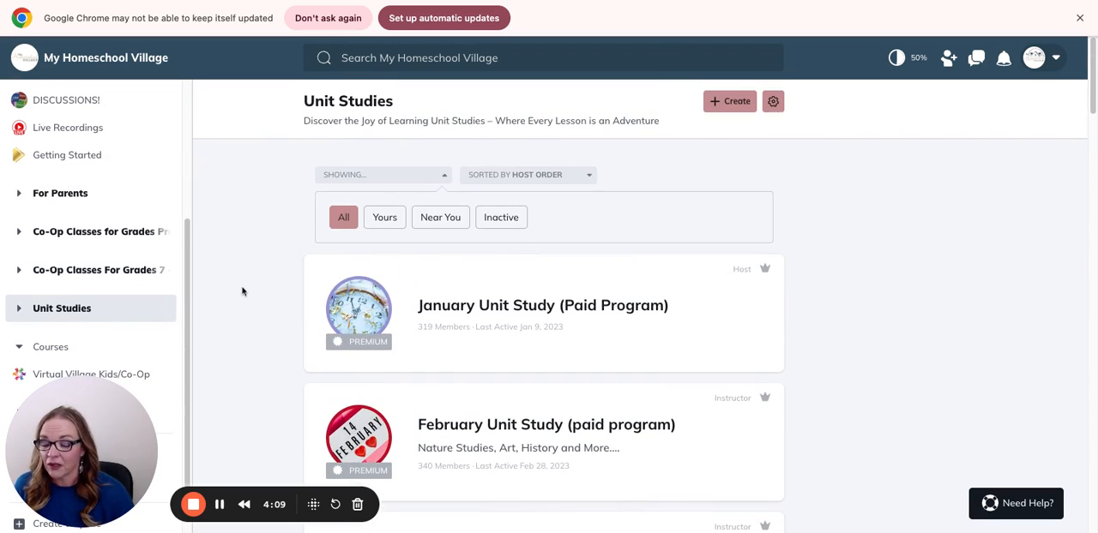
pyautogui.moveTo(240, 299)
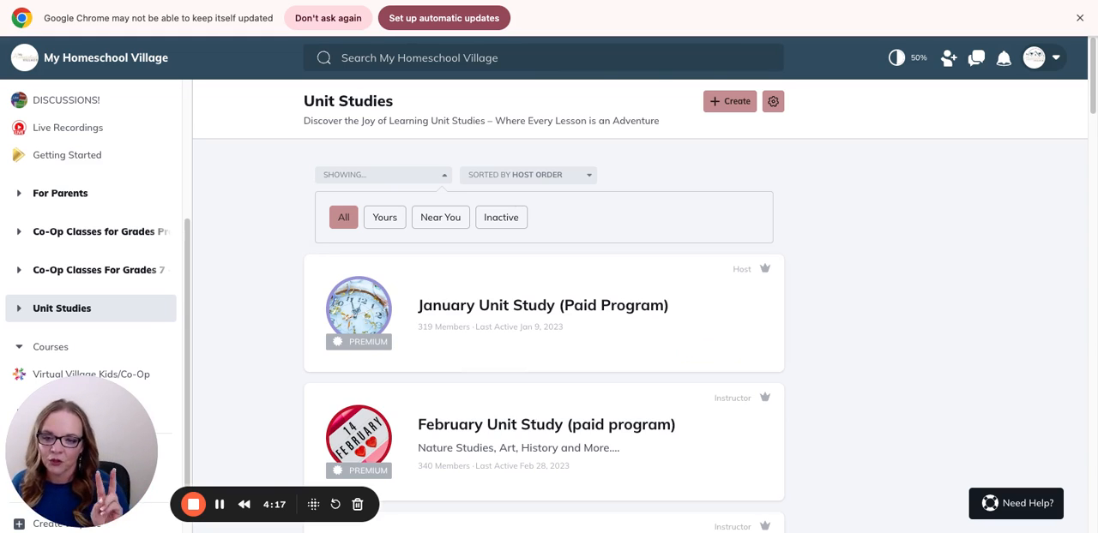
pyautogui.scroll(-3)
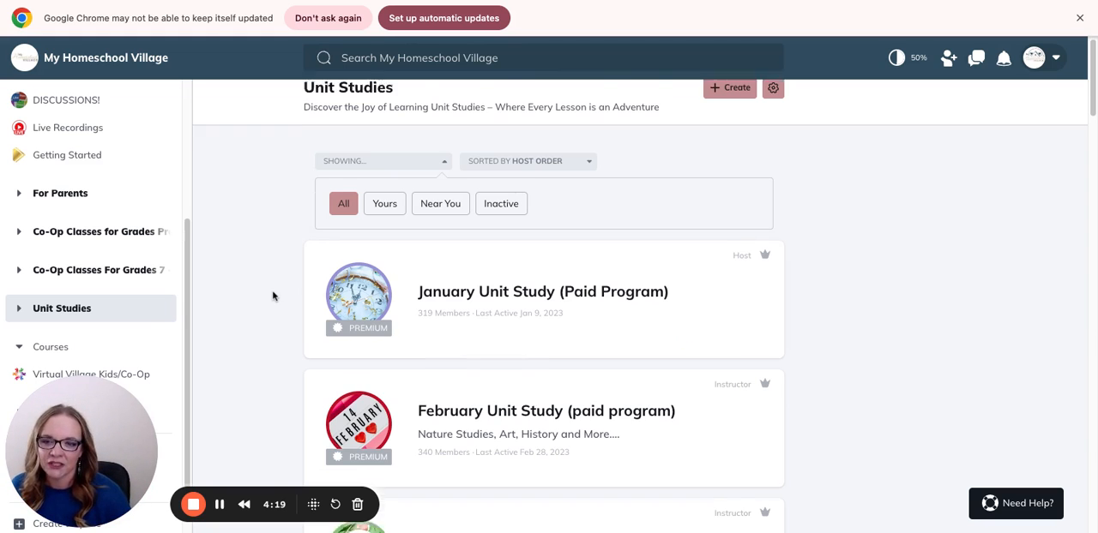
pyautogui.scroll(-3)
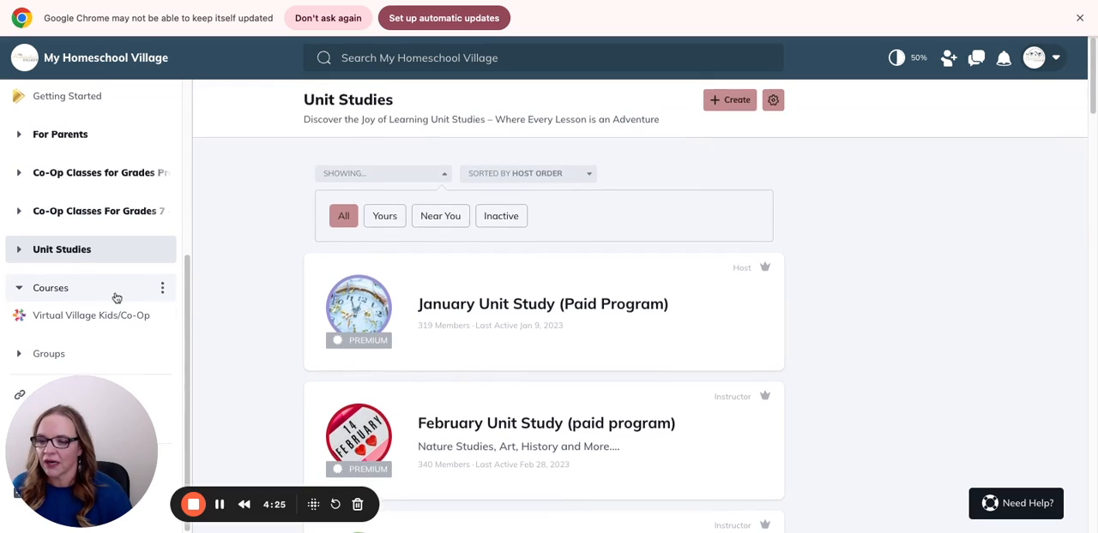
pyautogui.scroll(-3)
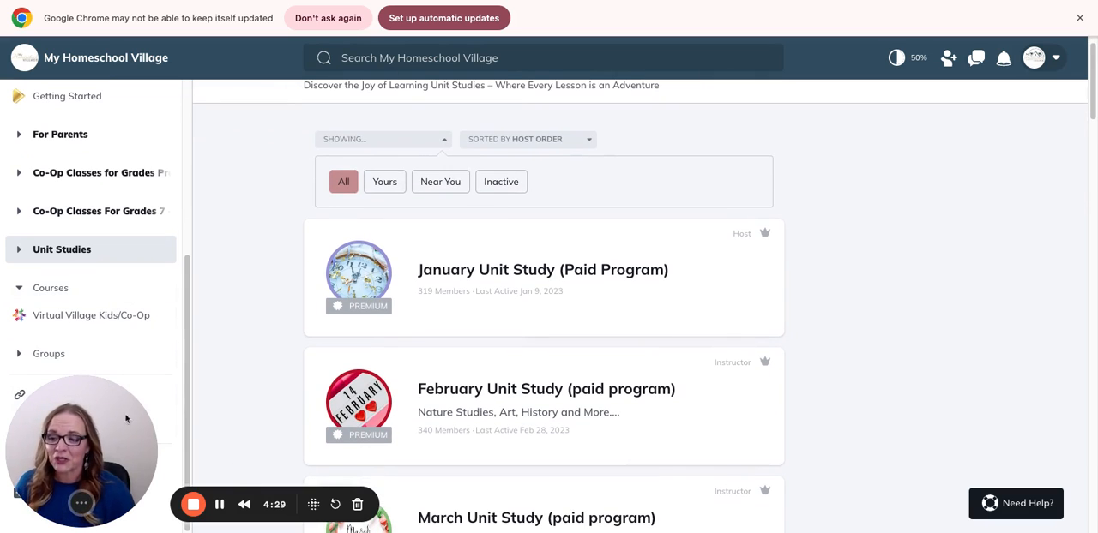
pyautogui.moveTo(162, 395)
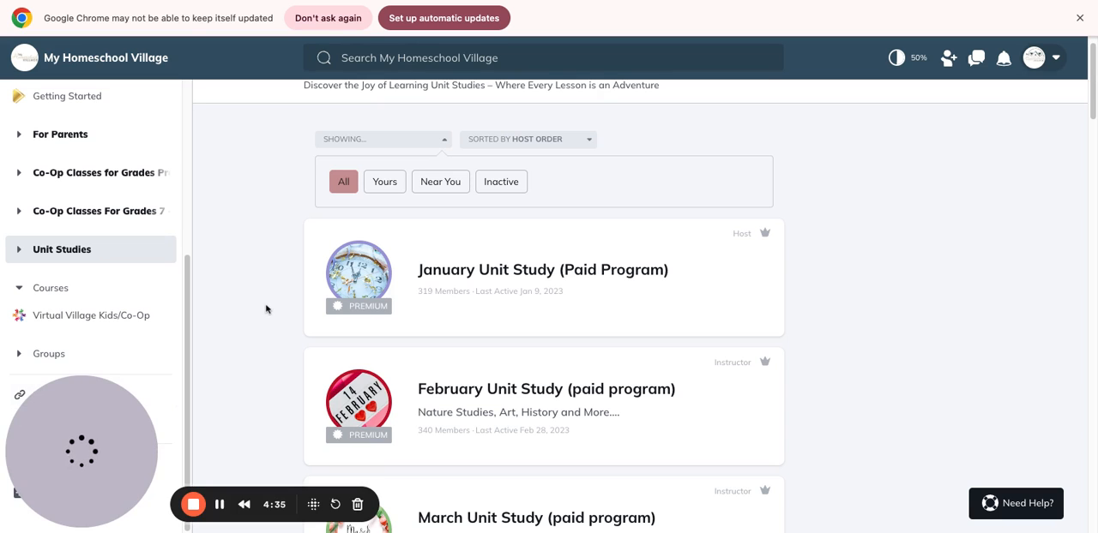
pyautogui.moveTo(333, 350)
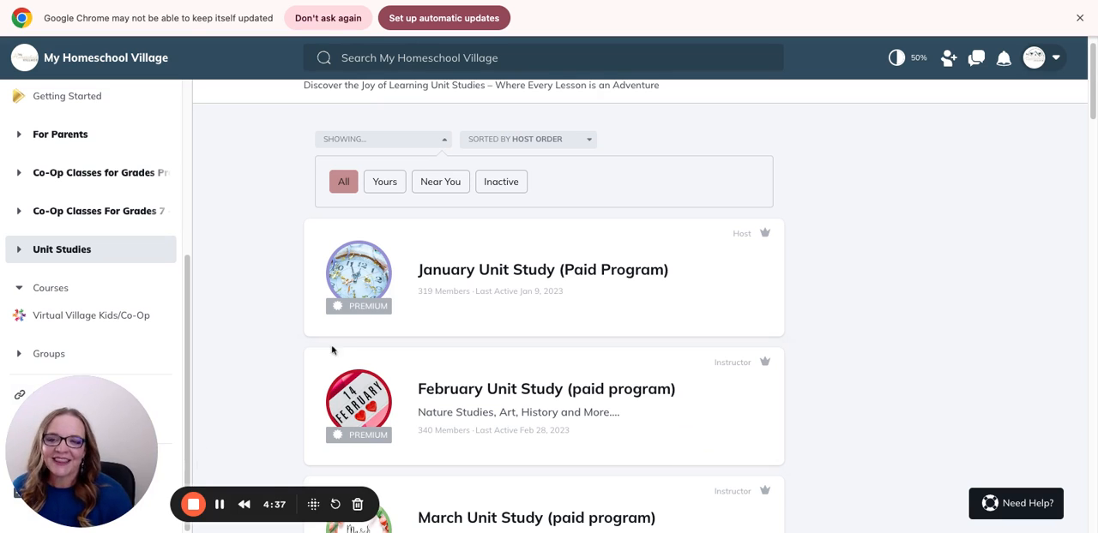
pyautogui.moveTo(170, 432)
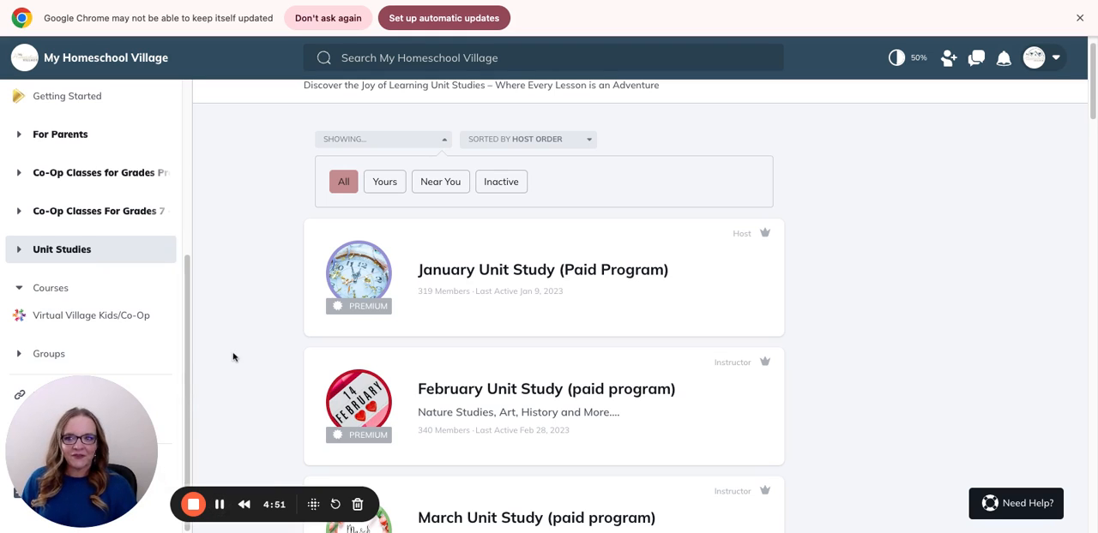
pyautogui.moveTo(310, 315)
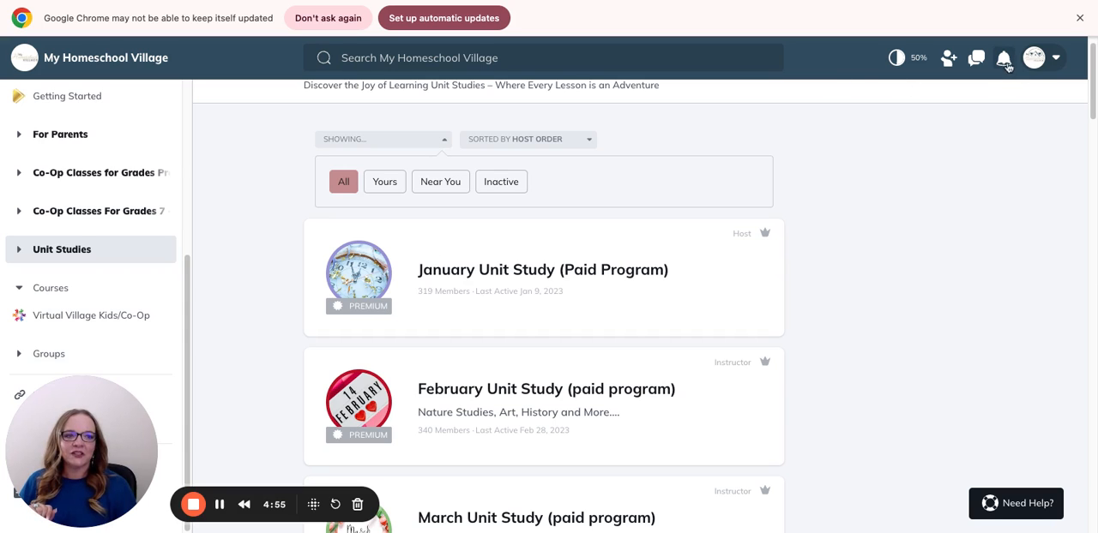
pyautogui.click(1003, 57)
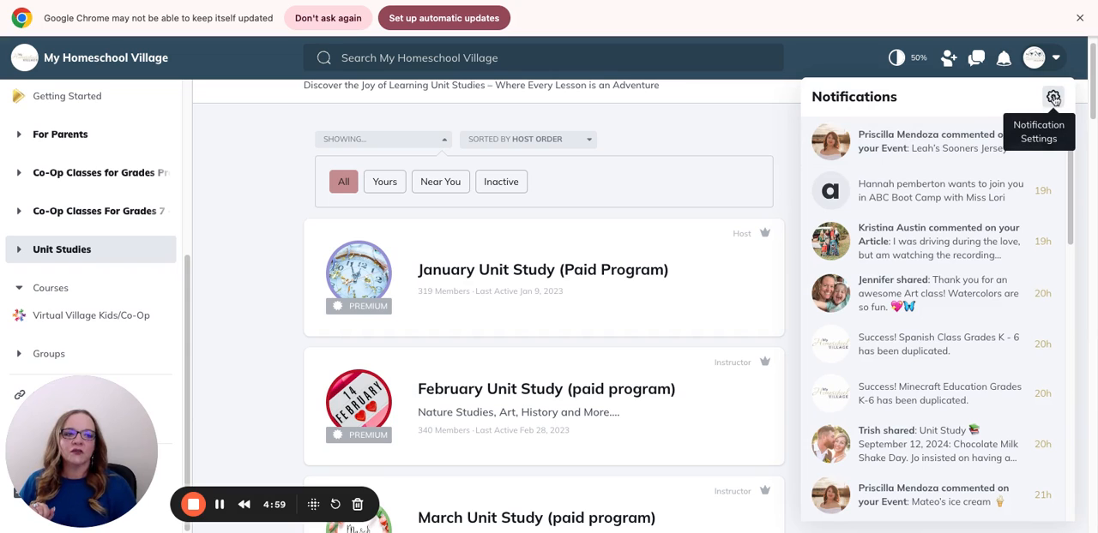
pyautogui.click(1055, 96)
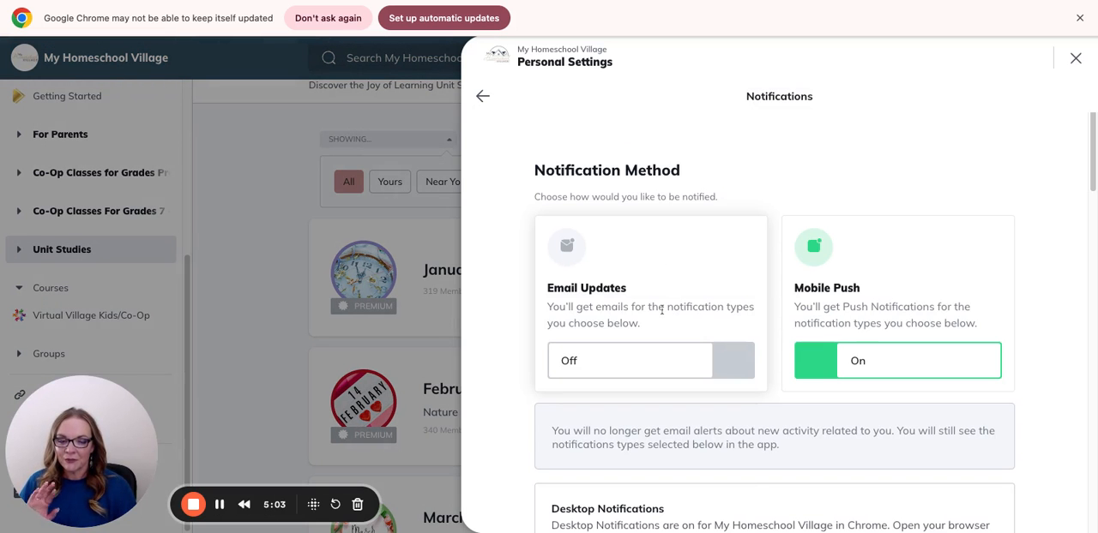
pyautogui.scroll(-3)
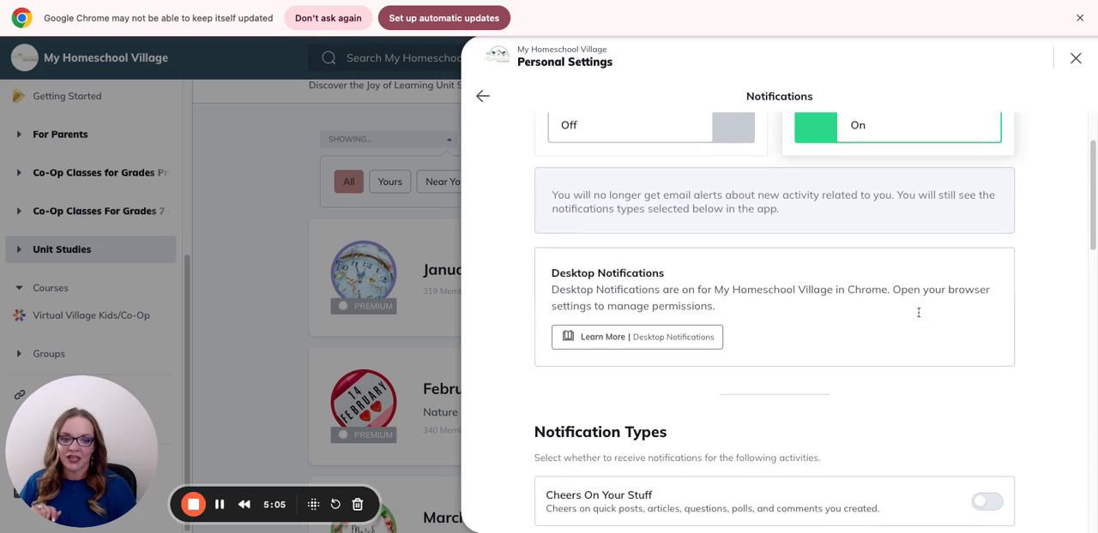
pyautogui.scroll(-3)
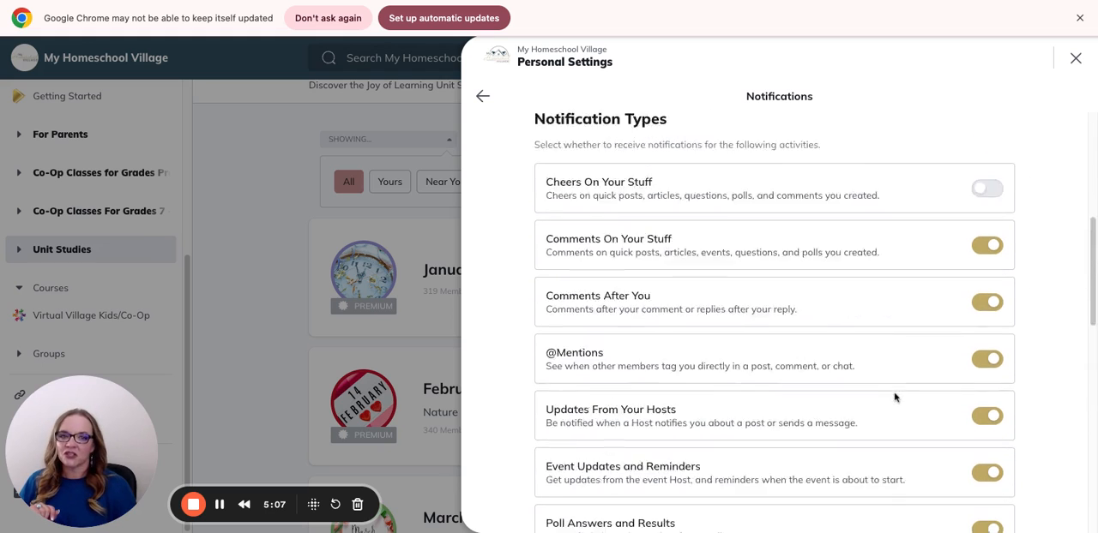
pyautogui.click(485, 96)
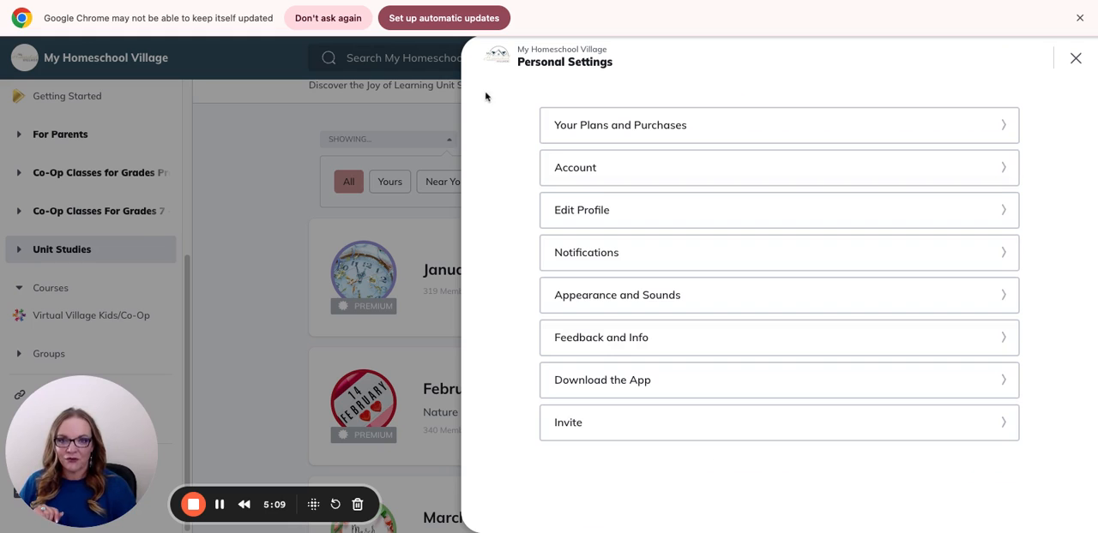
pyautogui.moveTo(1075, 58)
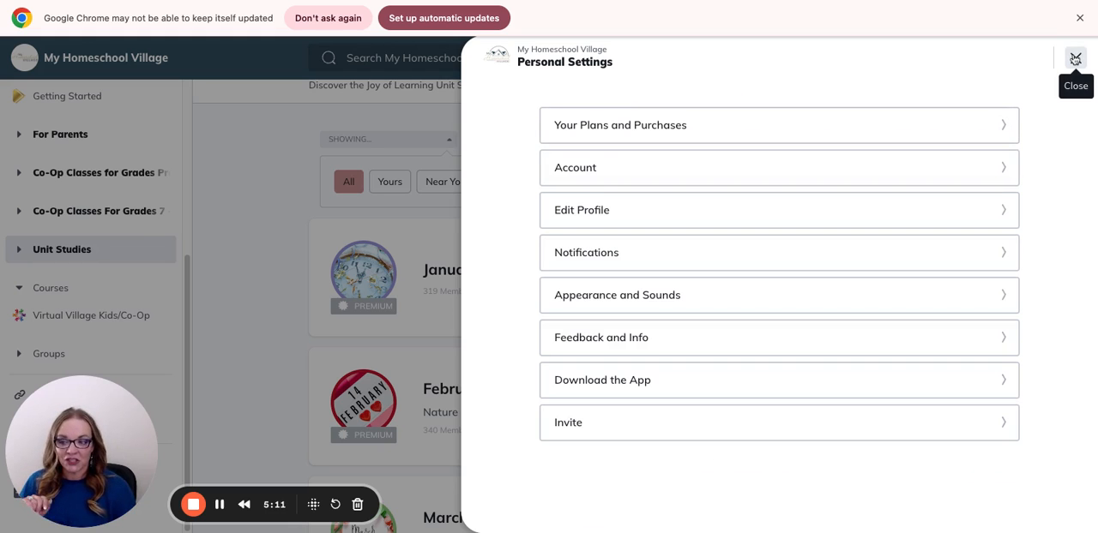
pyautogui.click(1074, 59)
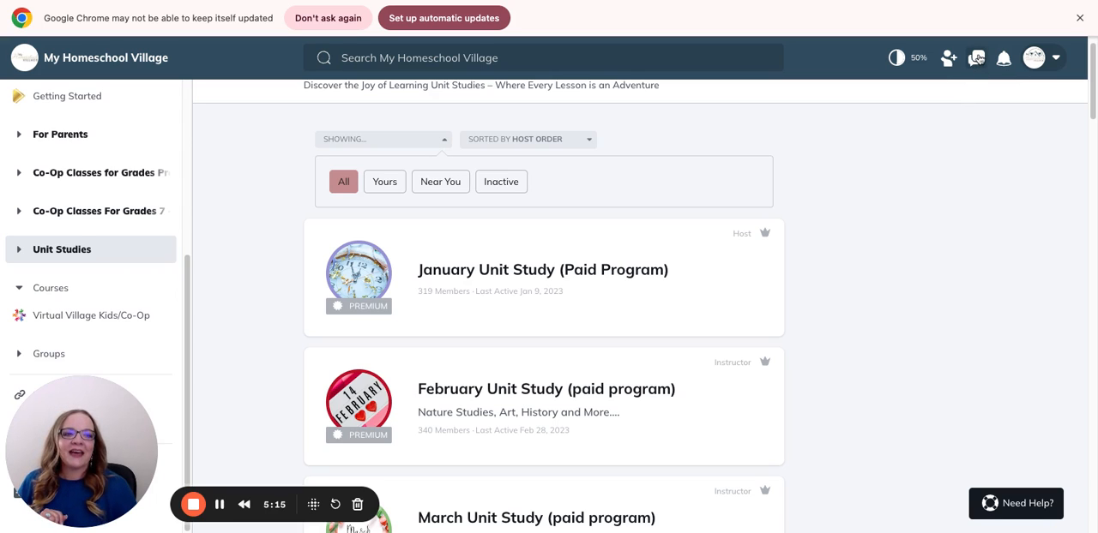
# - Go to the Members directory from the left sidebar
pyautogui.click(977, 57)
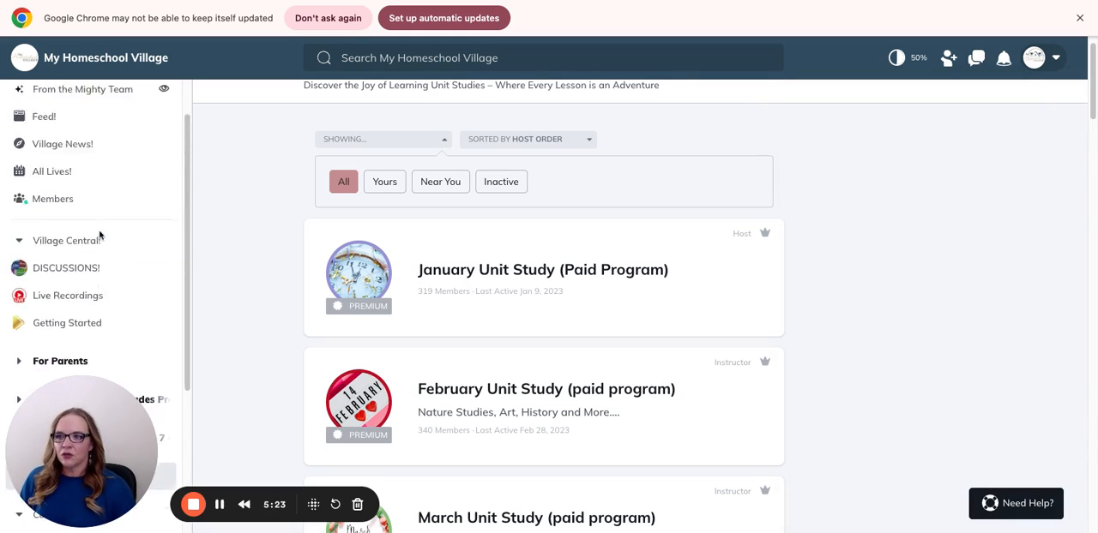
pyautogui.click(52, 198)
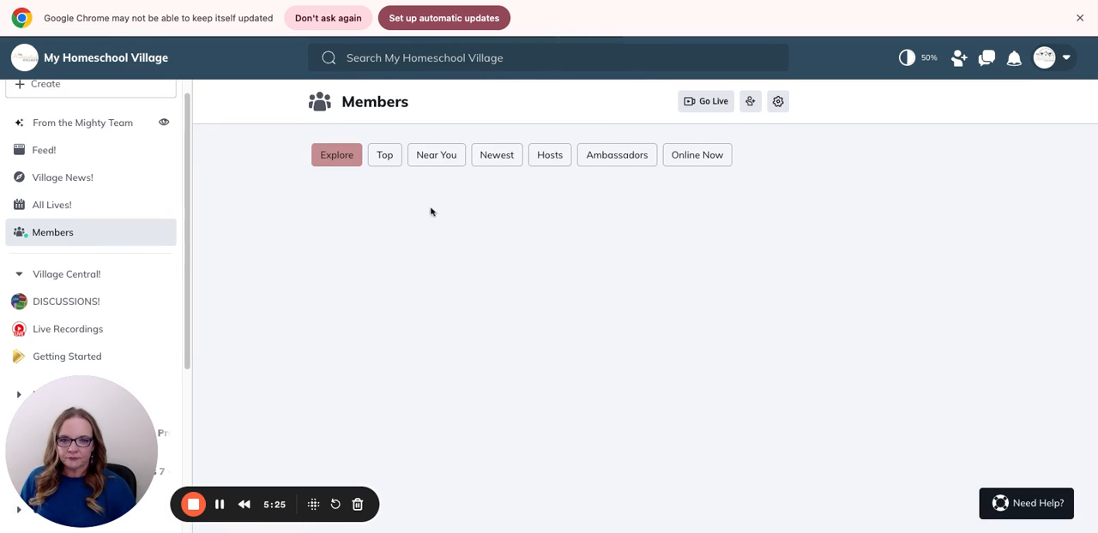
# - Filter members to Near You and follow the second nearby member
pyautogui.click(436, 155)
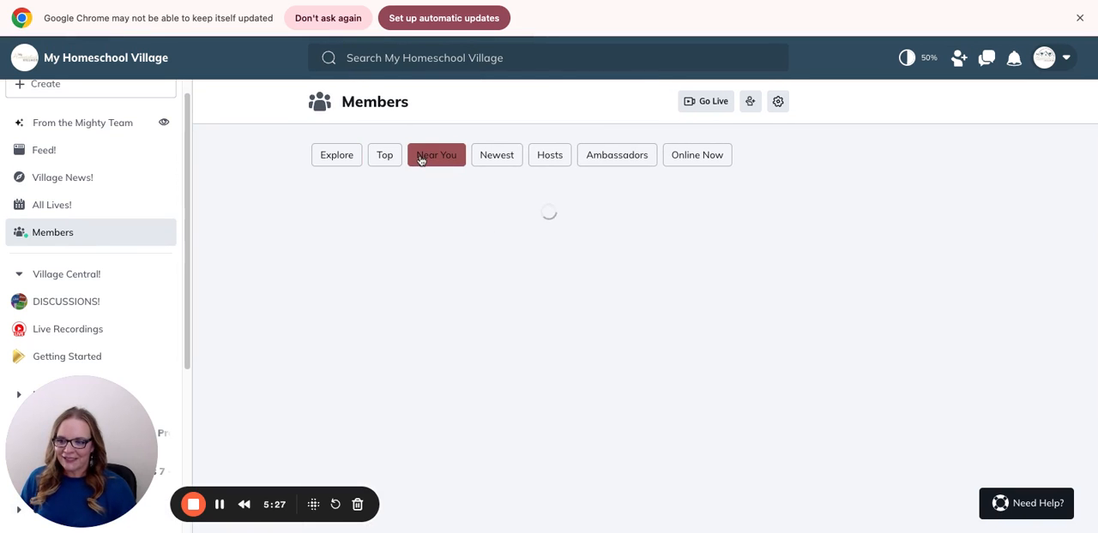
pyautogui.click(435, 156)
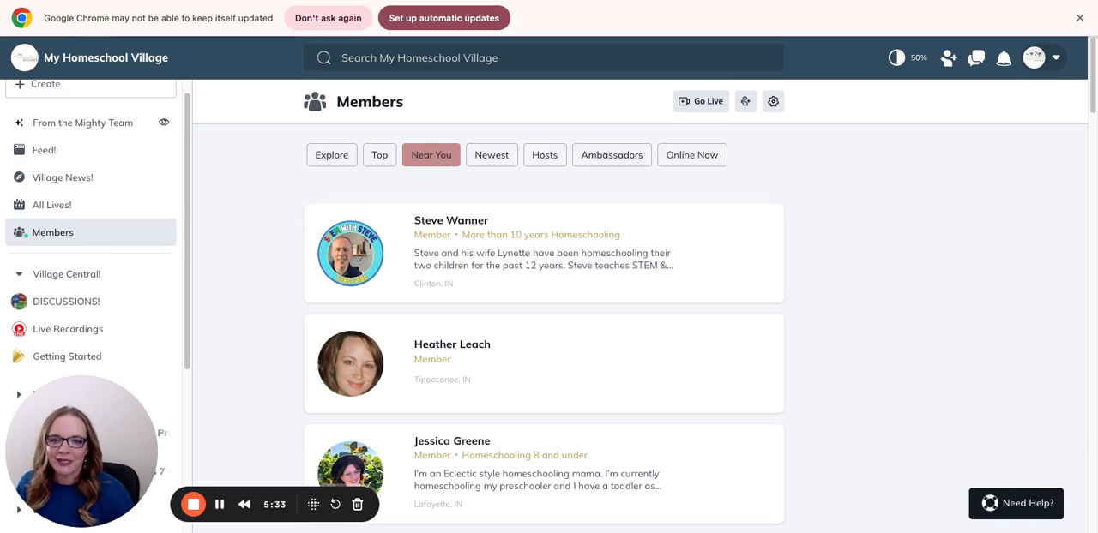
pyautogui.moveTo(710, 337)
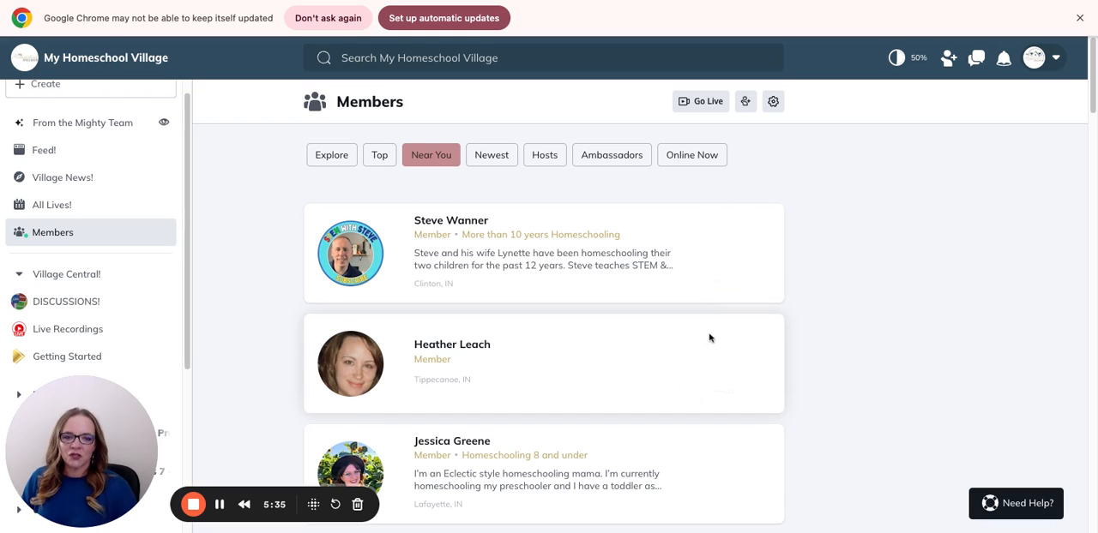
pyautogui.moveTo(710, 392)
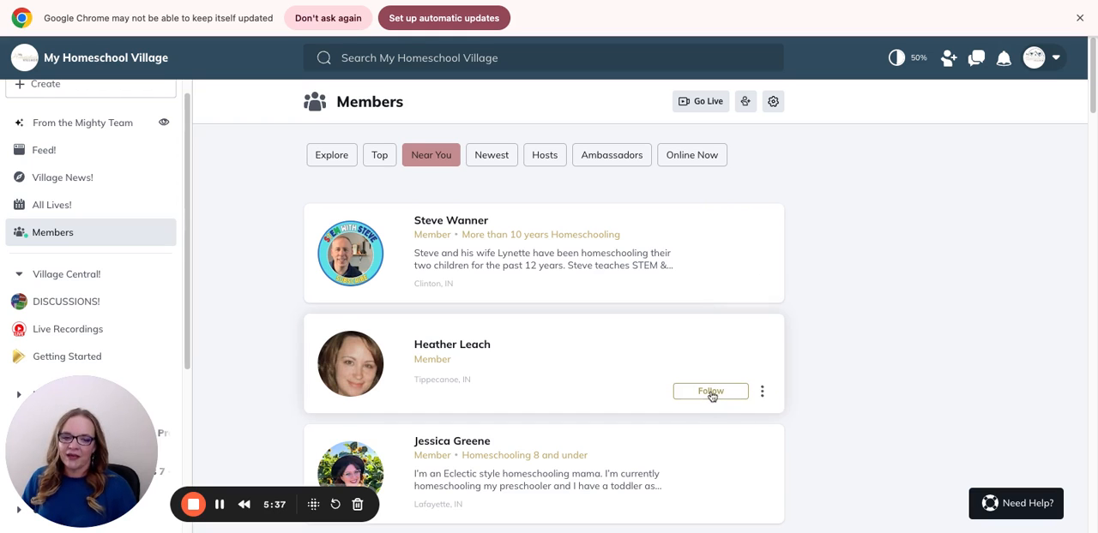
pyautogui.click(710, 391)
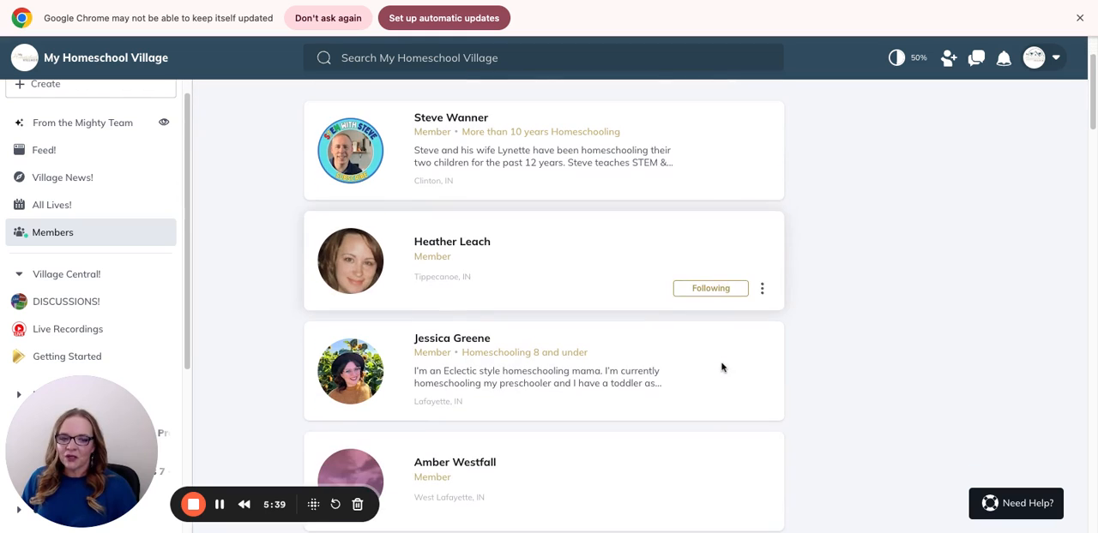
# - Scroll further down the nearby members and follow another one
pyautogui.scroll(-3)
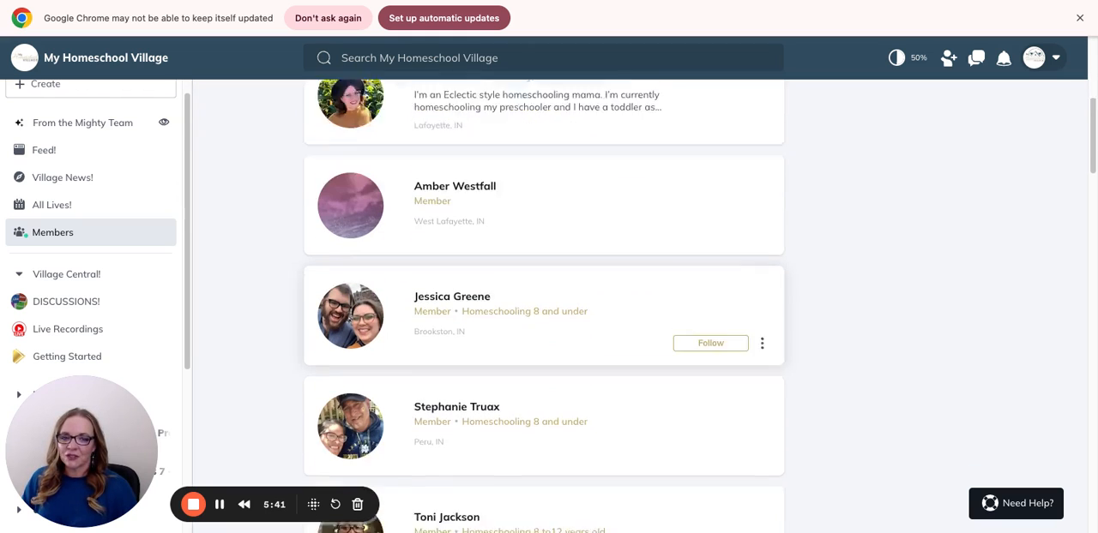
pyautogui.scroll(-3)
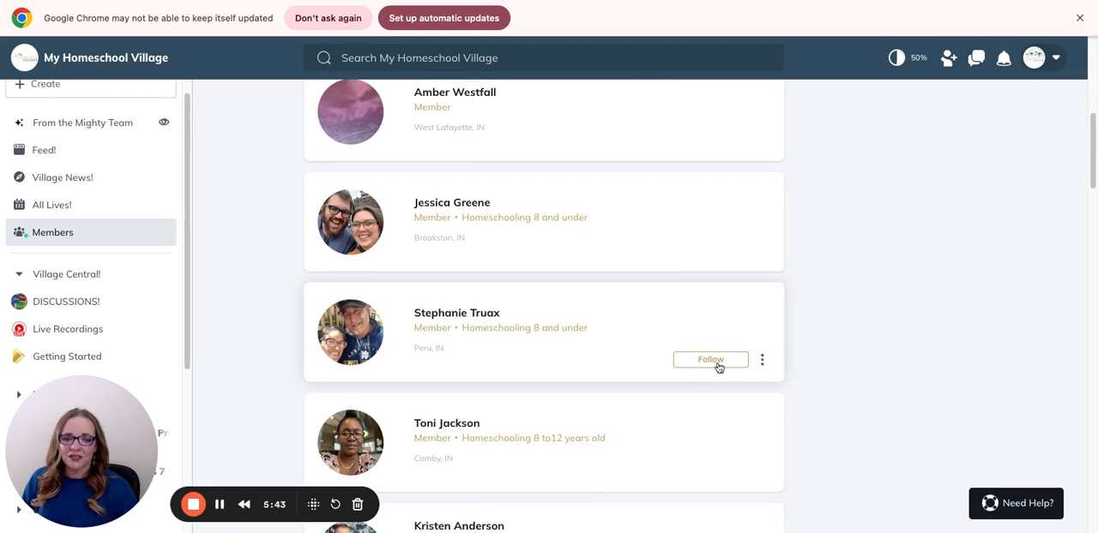
pyautogui.click(710, 360)
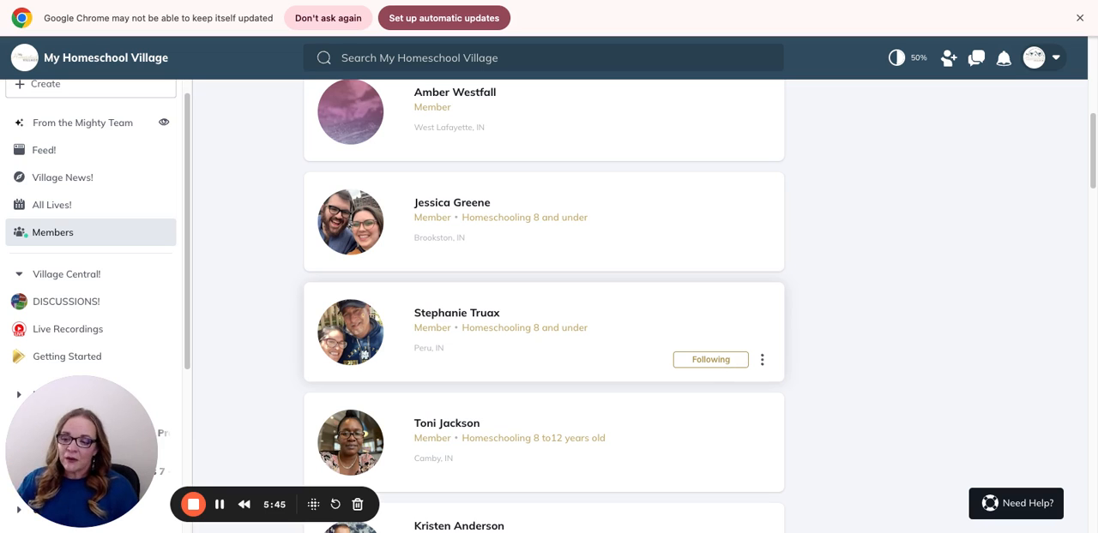
pyautogui.scroll(-3)
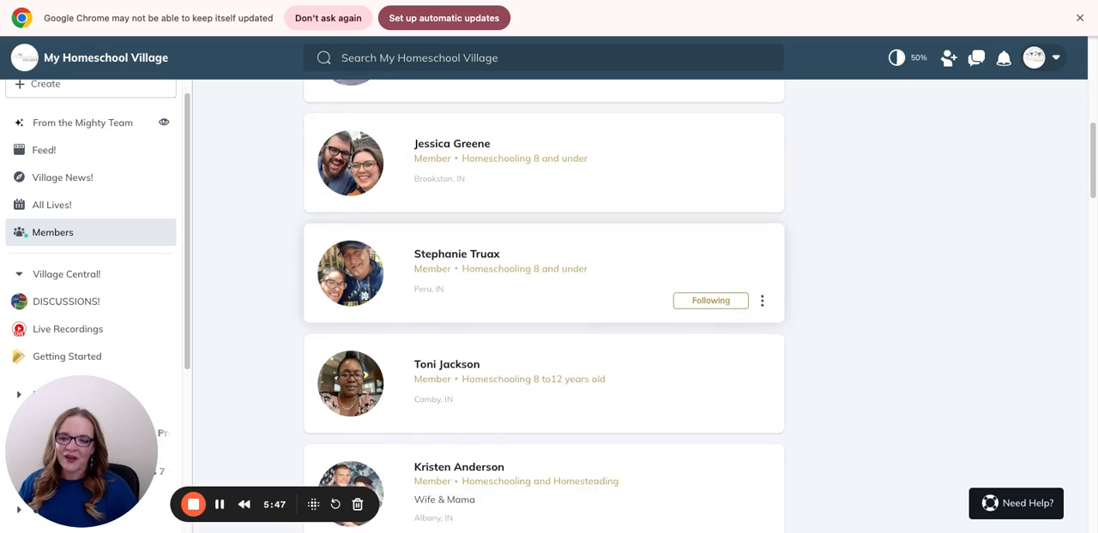
pyautogui.scroll(-3)
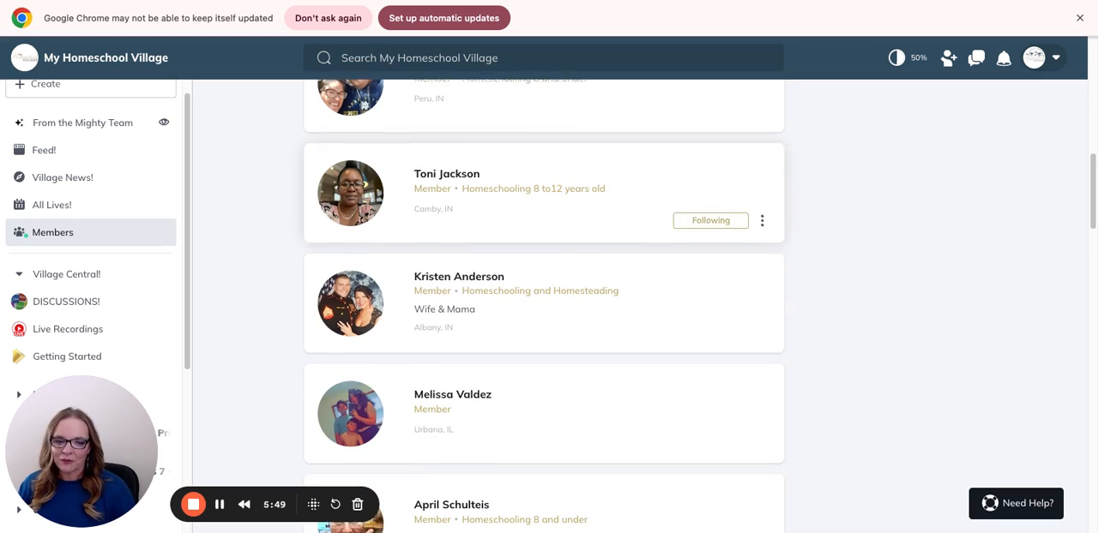
pyautogui.scroll(-3)
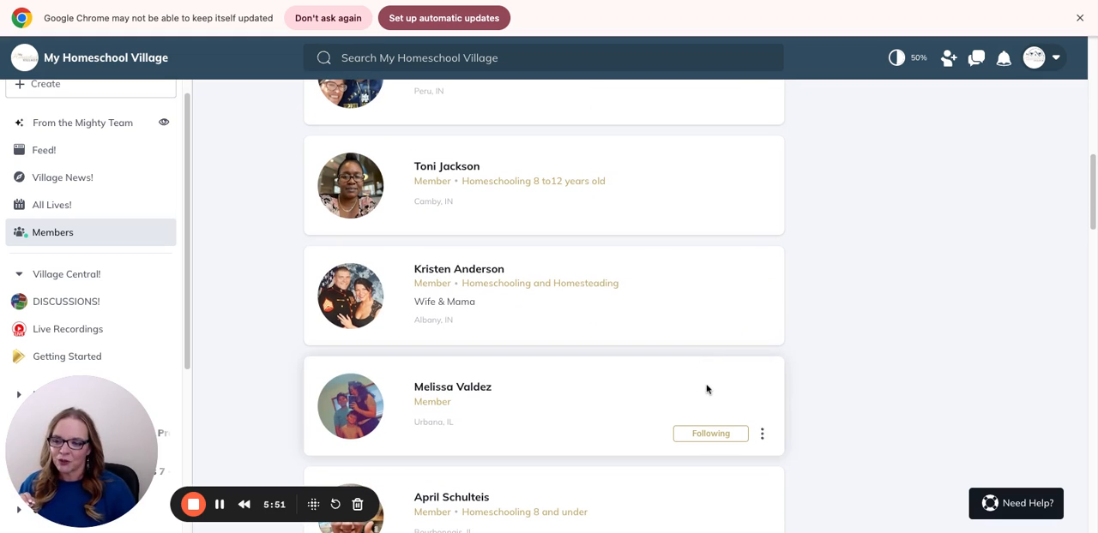
pyautogui.scroll(-3)
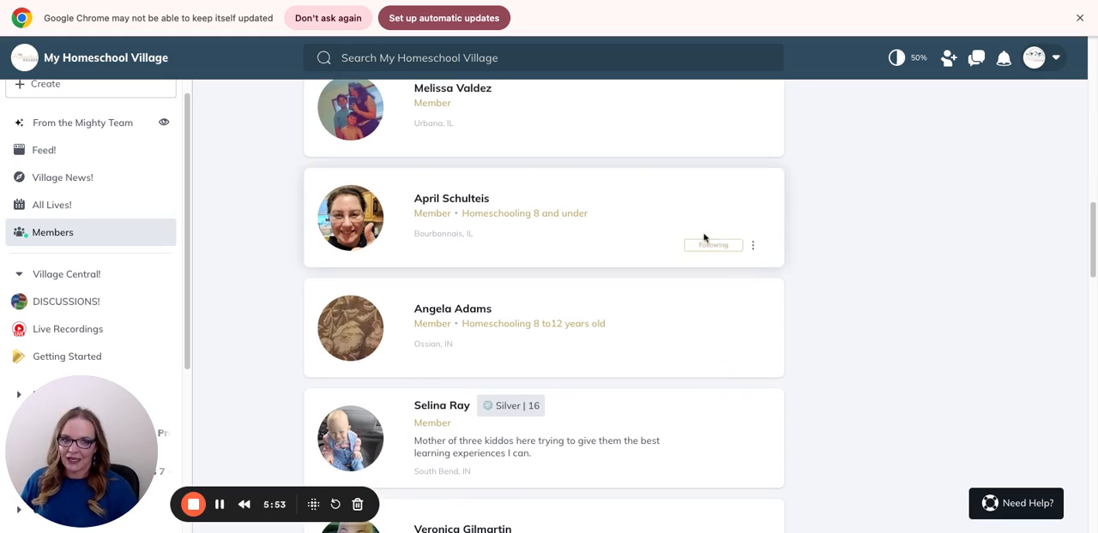